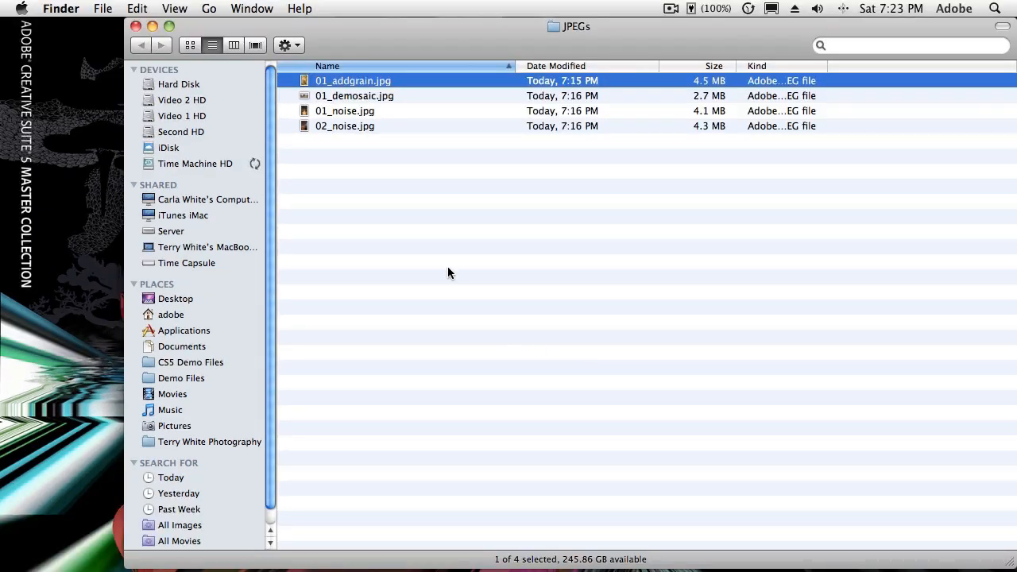
mouse_move(380, 142)
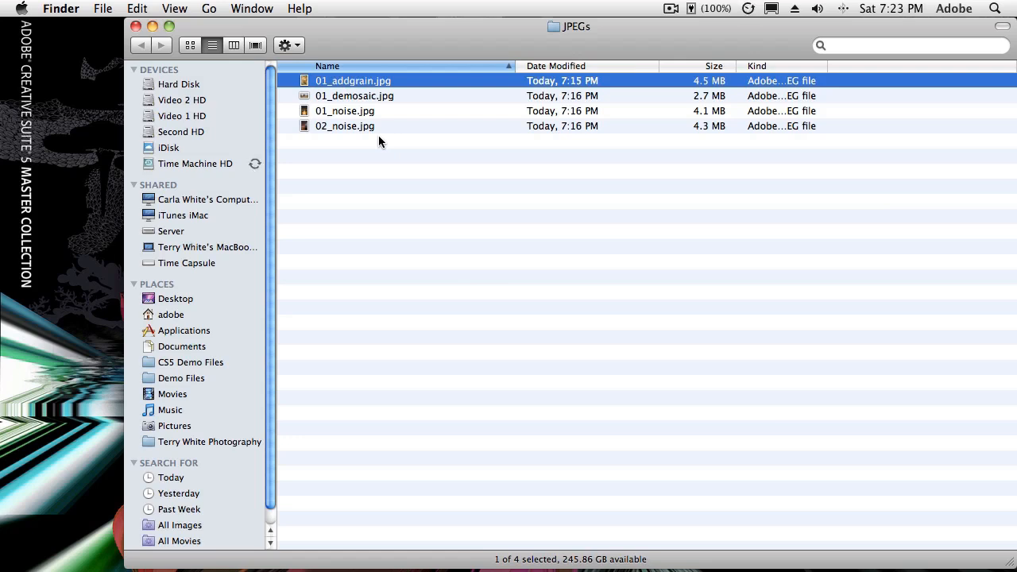
mouse_move(401, 185)
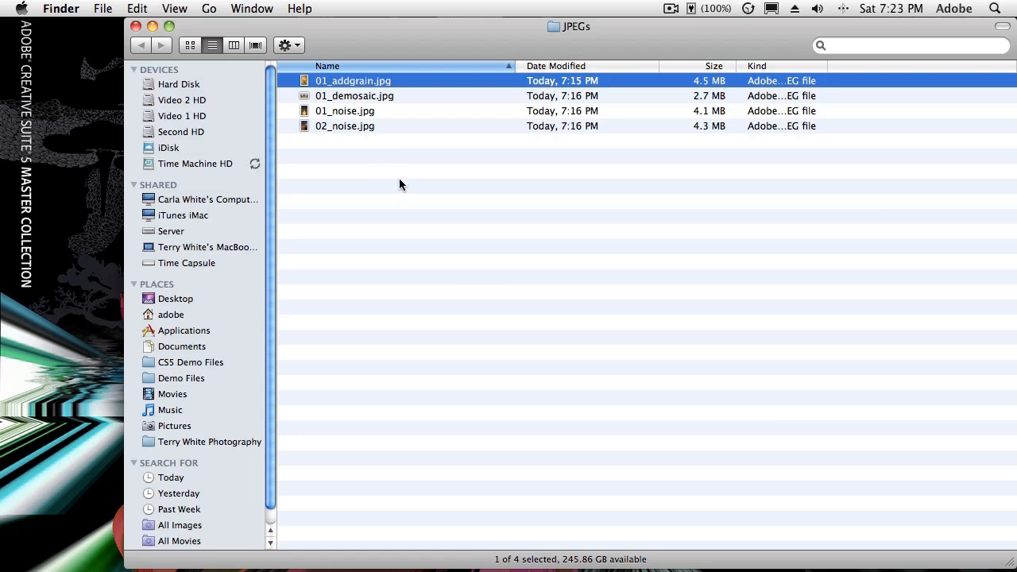
mouse_move(331, 89)
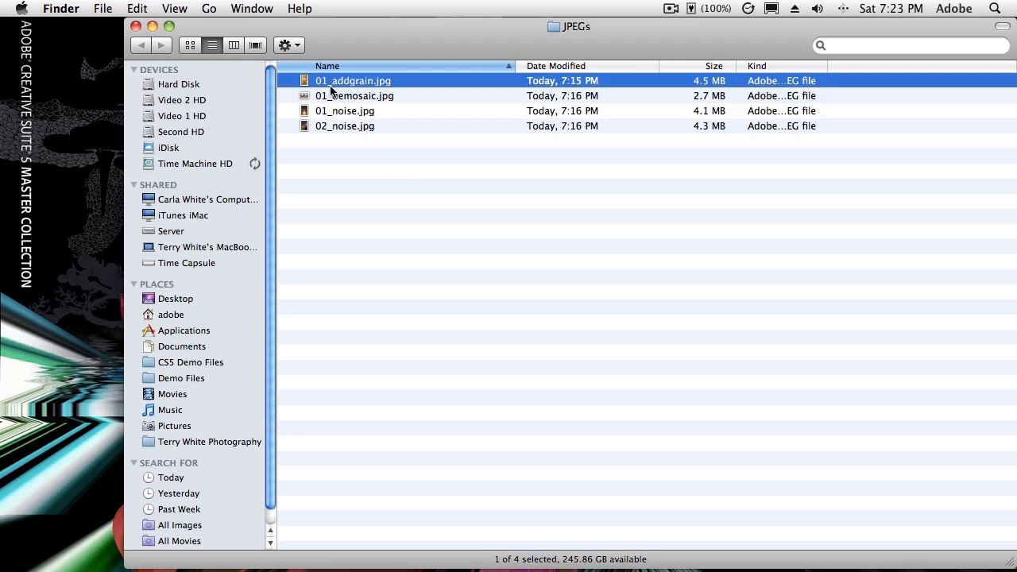
mouse_move(384, 95)
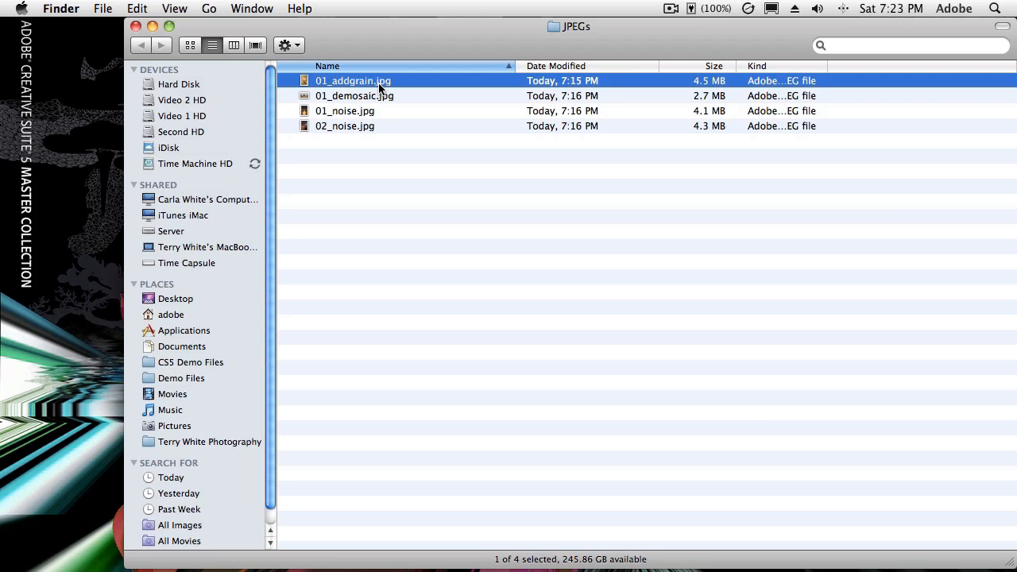
mouse_move(356, 88)
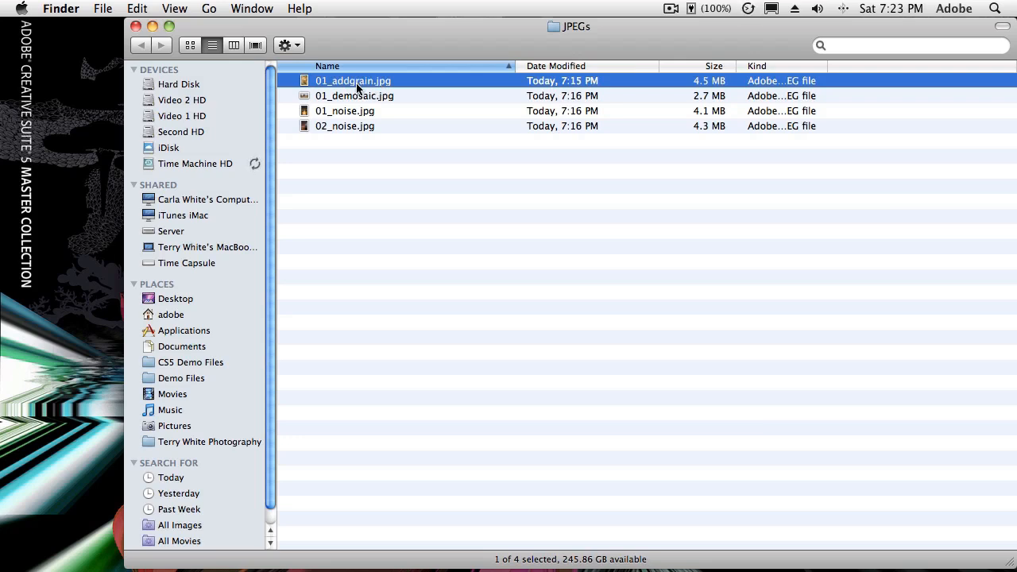
Step: Open the coffee photo 01_addgrain.jpg in Photoshop
double_click(356, 81)
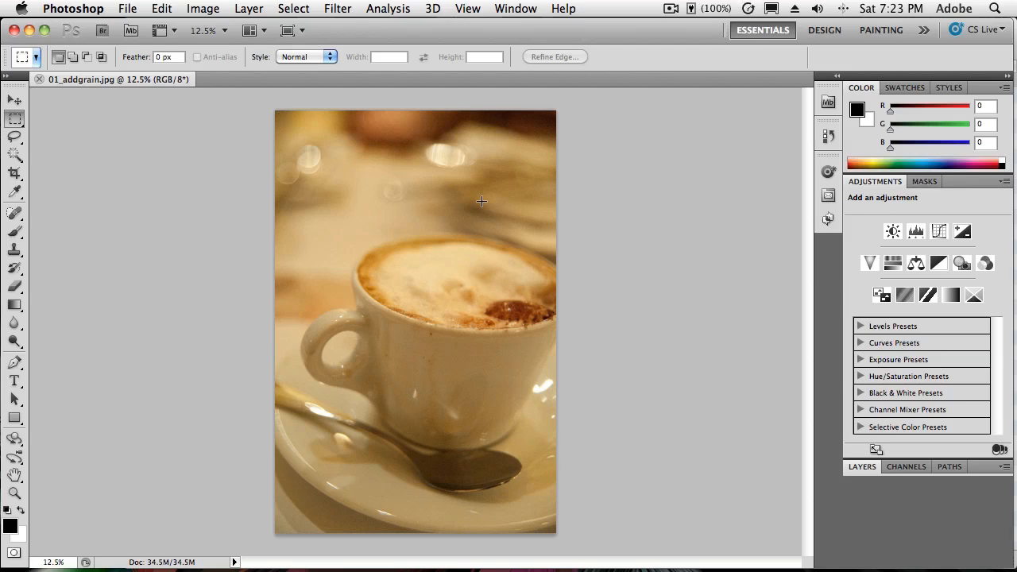
mouse_move(573, 305)
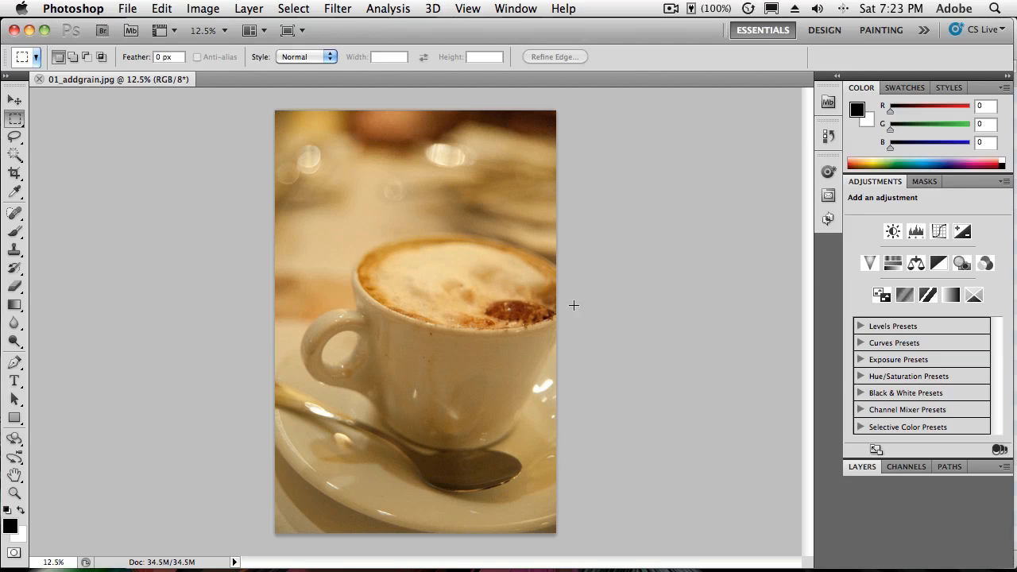
mouse_move(568, 300)
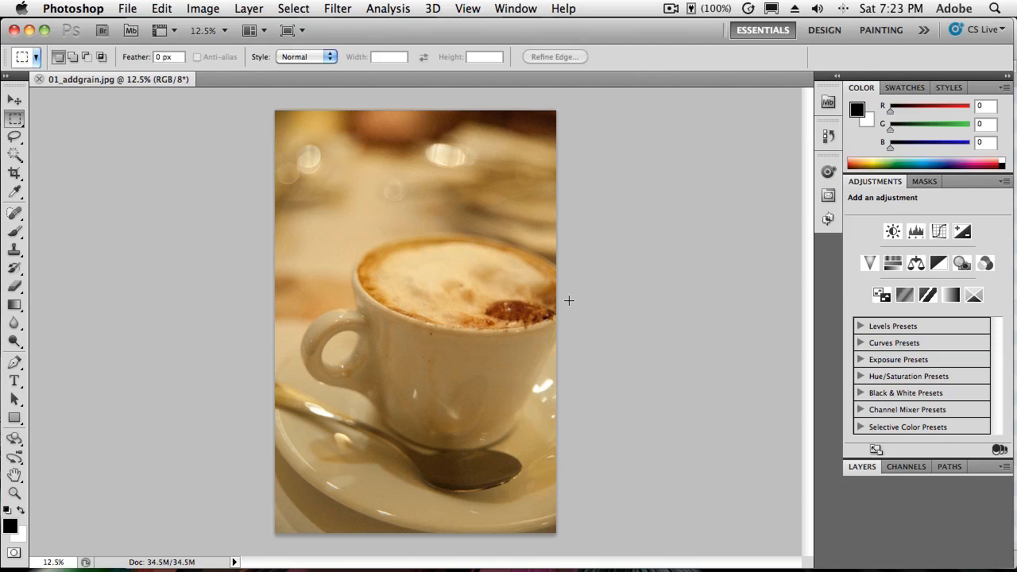
mouse_move(567, 299)
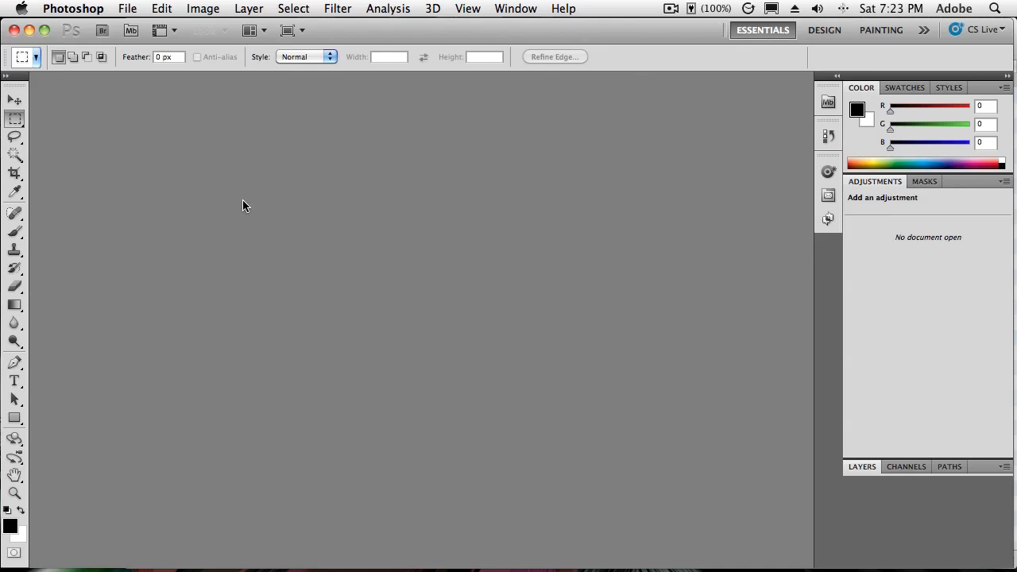
mouse_move(211, 201)
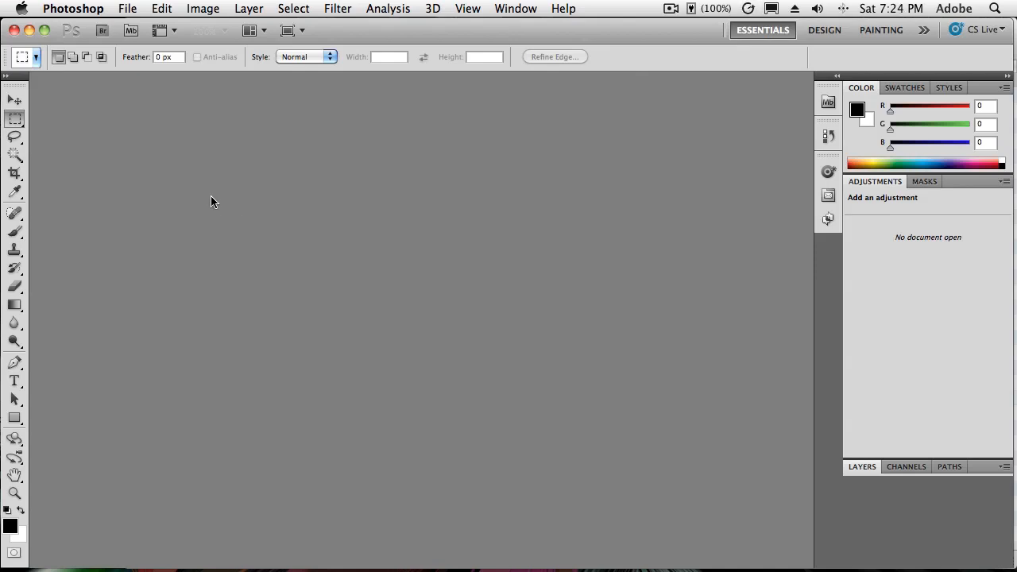
mouse_move(203, 182)
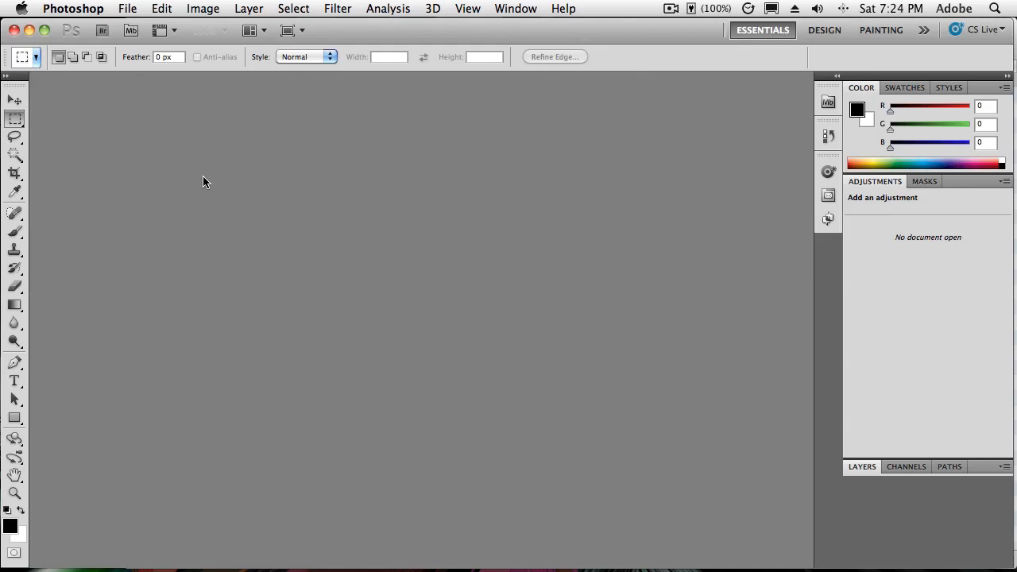
Step: Open 01_addgrain.jpg with Format set to Camera Raw, accepting the low-resolution warning
click(126, 9)
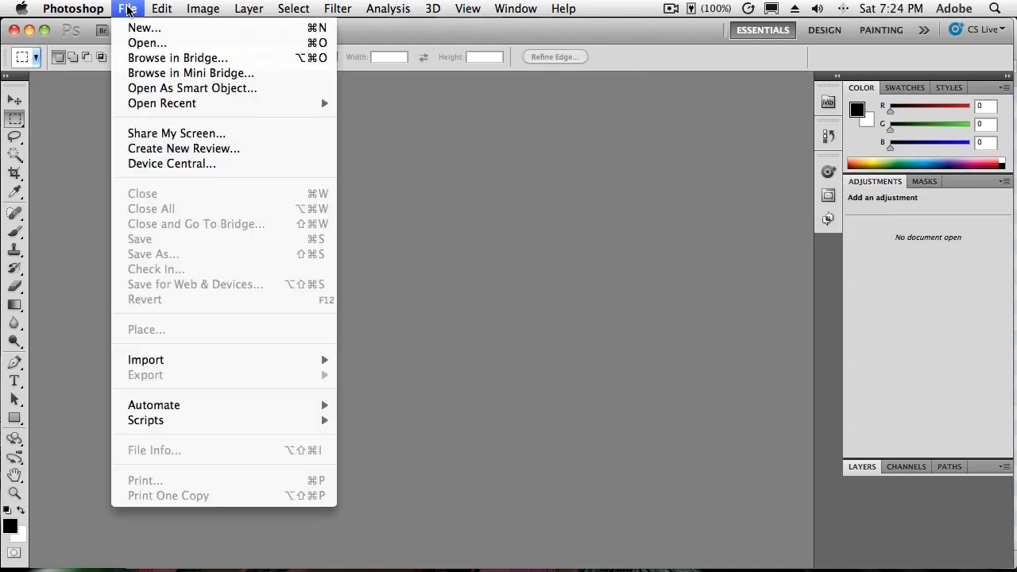
click(125, 13)
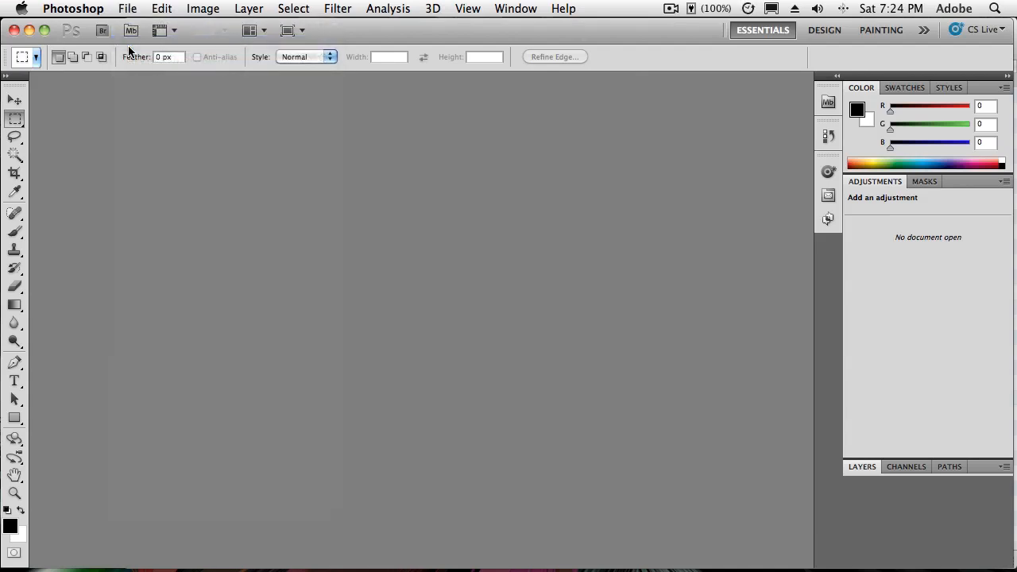
click(126, 9)
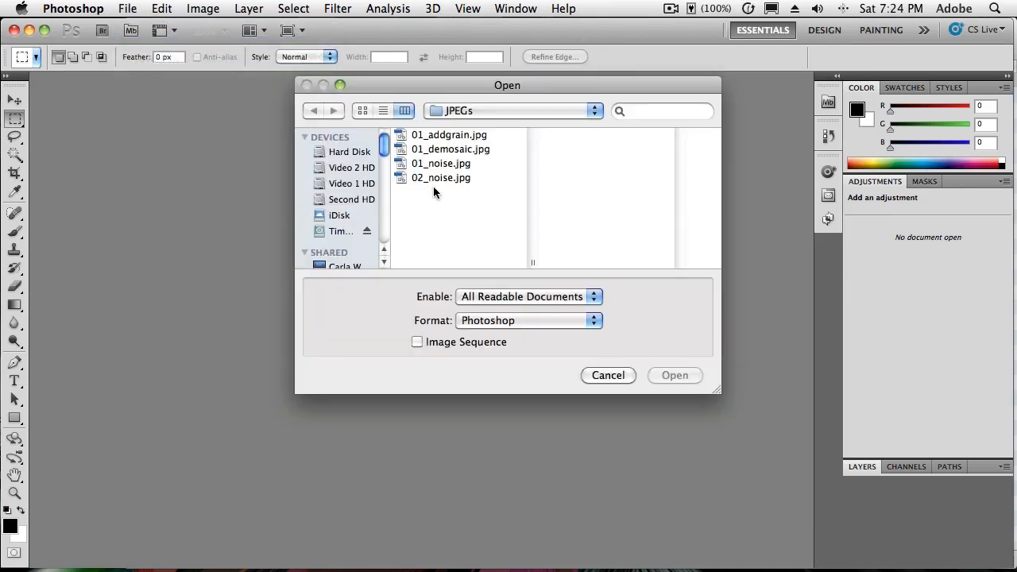
click(449, 135)
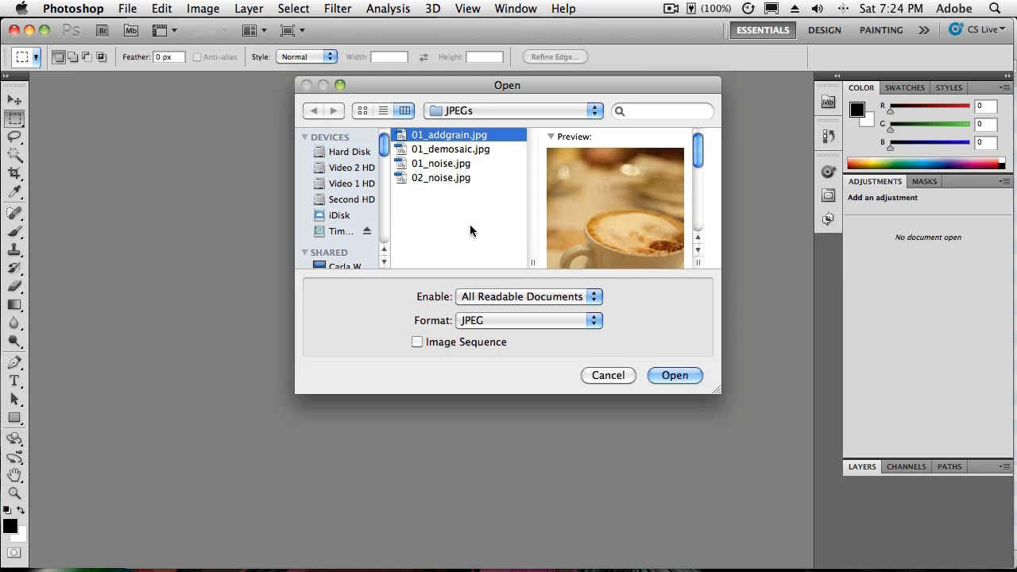
mouse_move(468, 231)
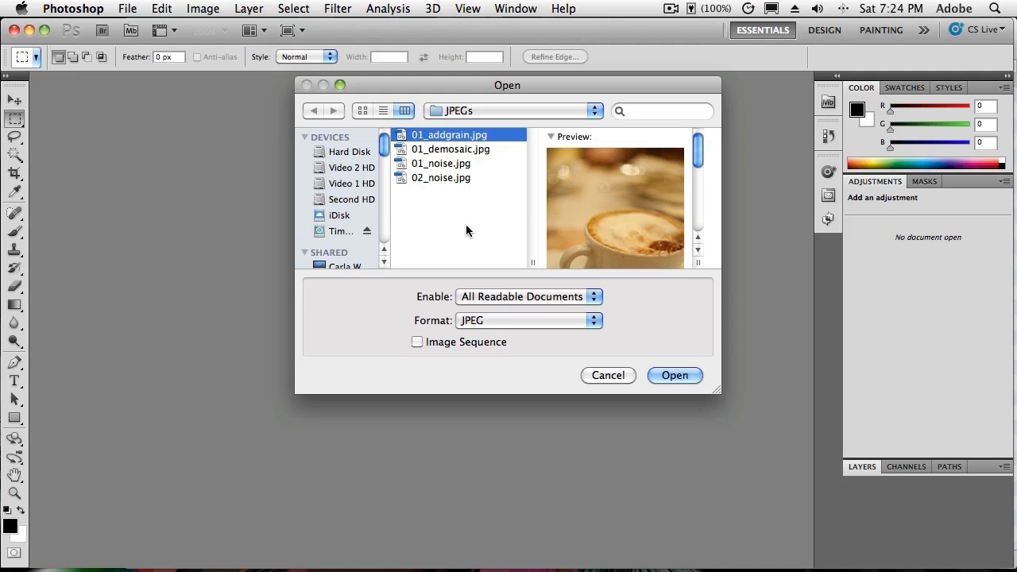
mouse_move(482, 328)
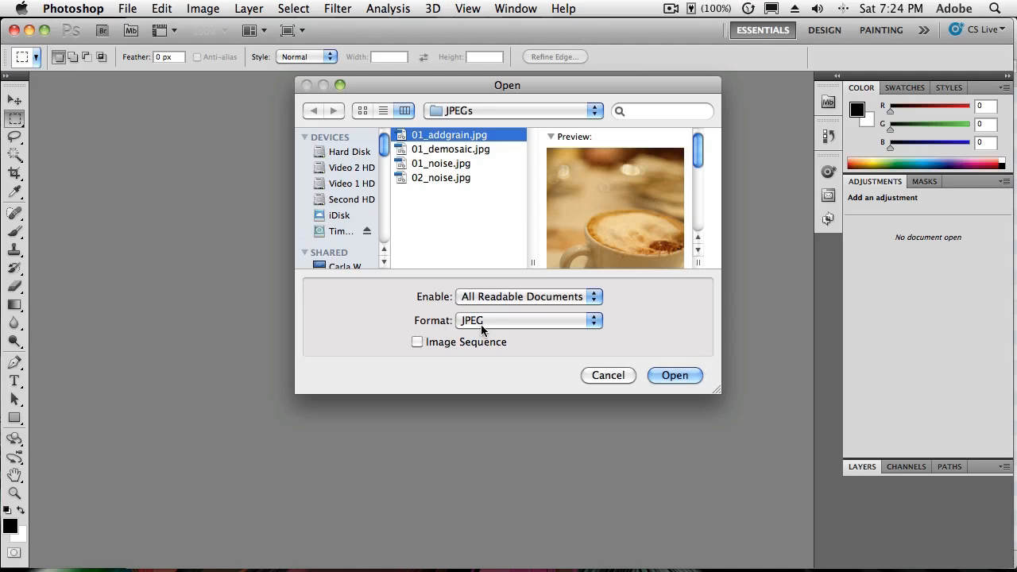
mouse_move(483, 328)
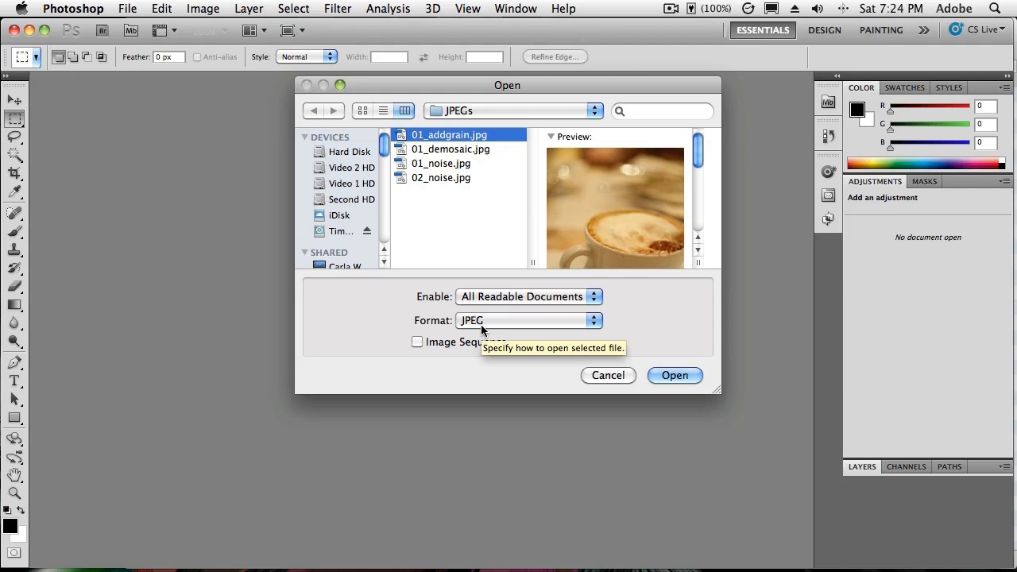
click(529, 320)
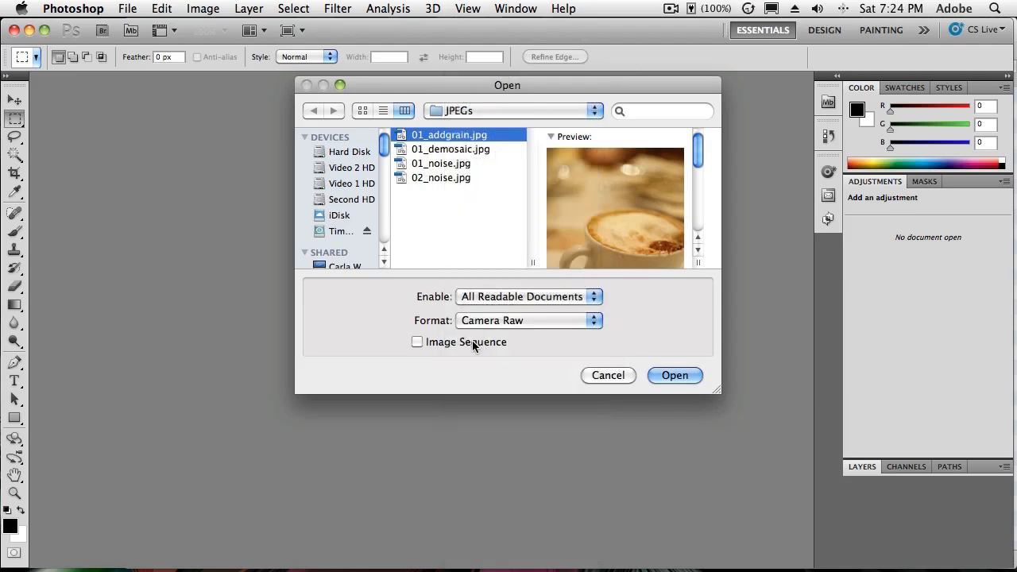
click(527, 320)
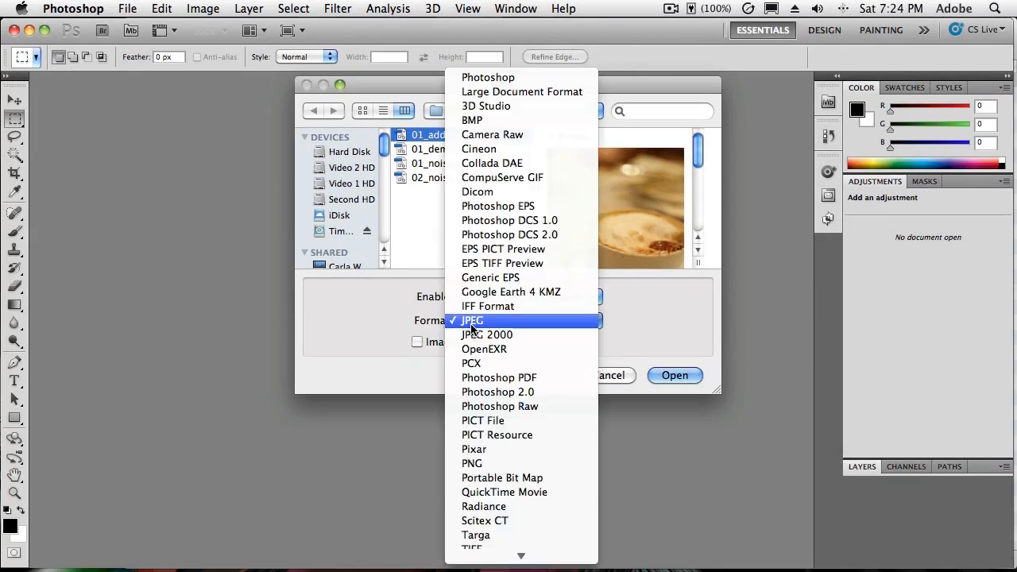
click(473, 320)
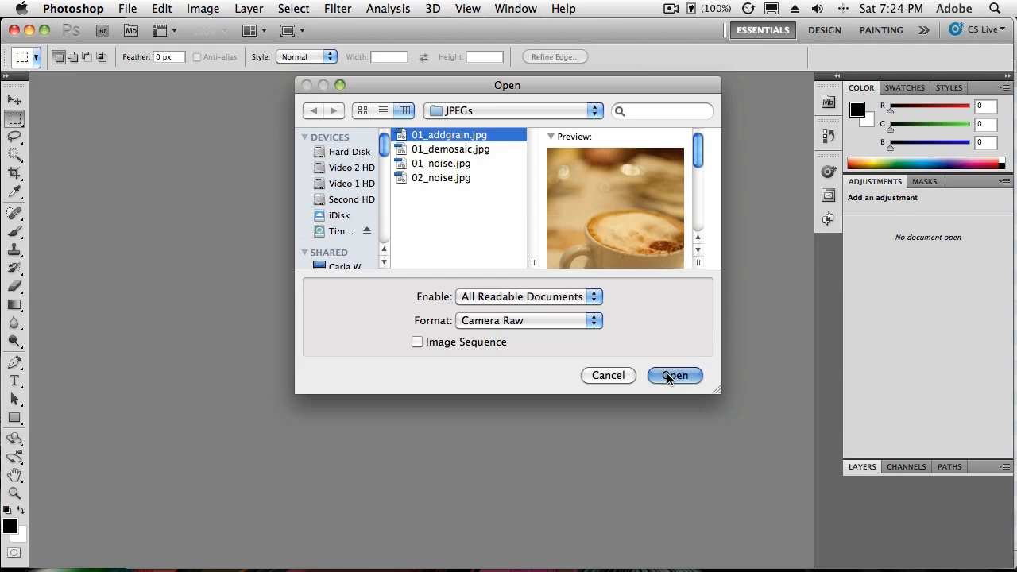
click(675, 375)
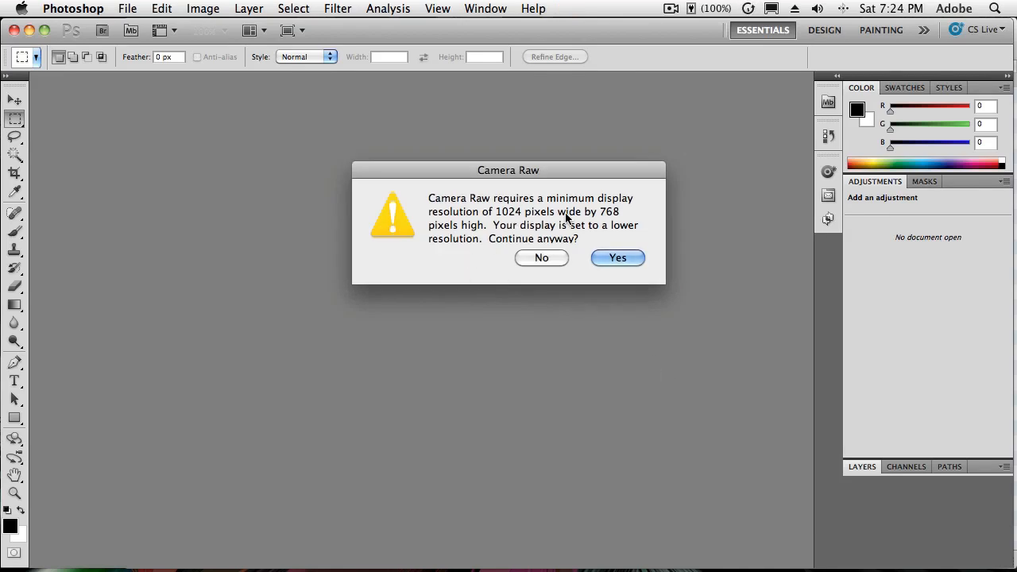
mouse_move(623, 244)
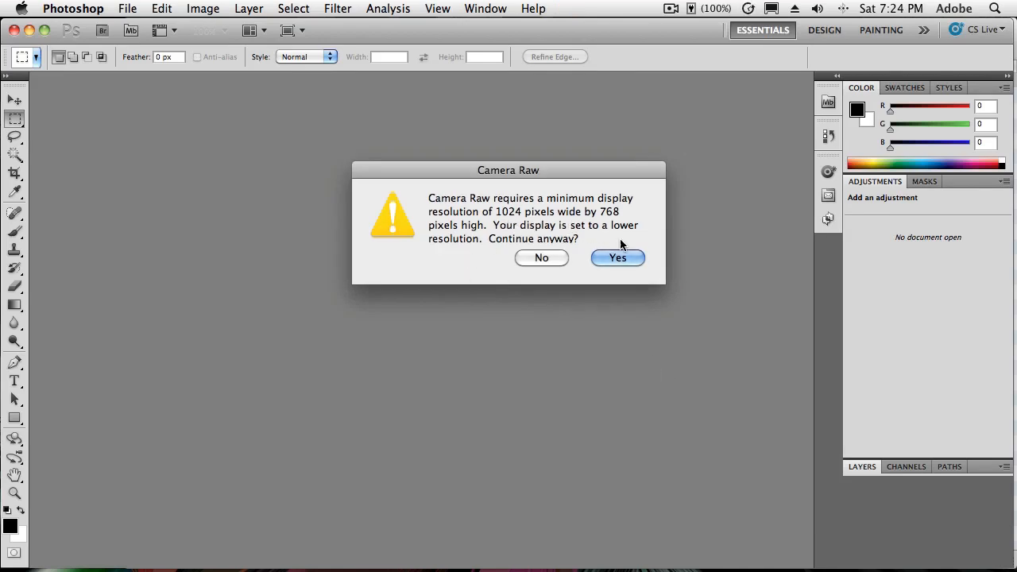
click(618, 258)
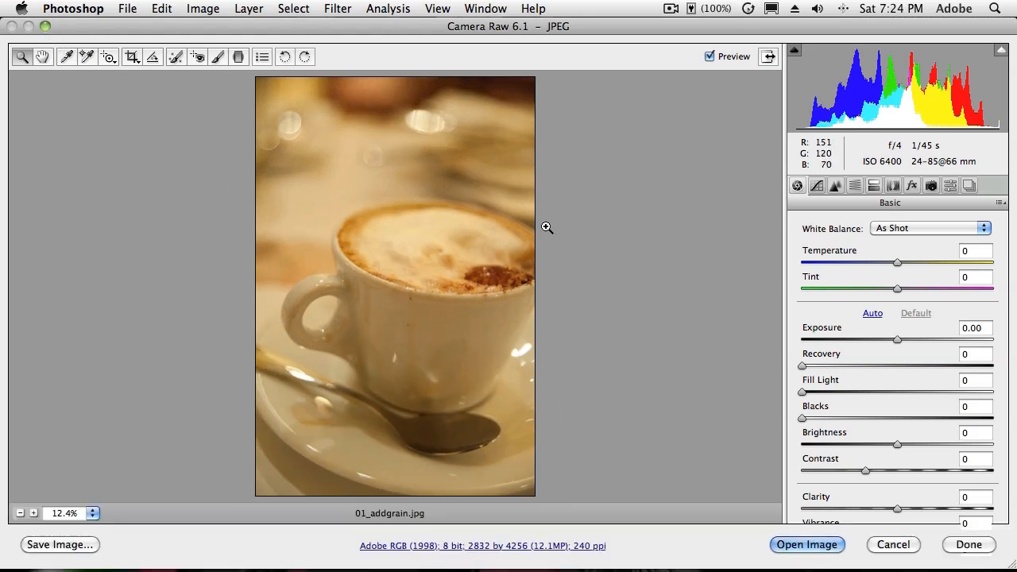
mouse_move(620, 245)
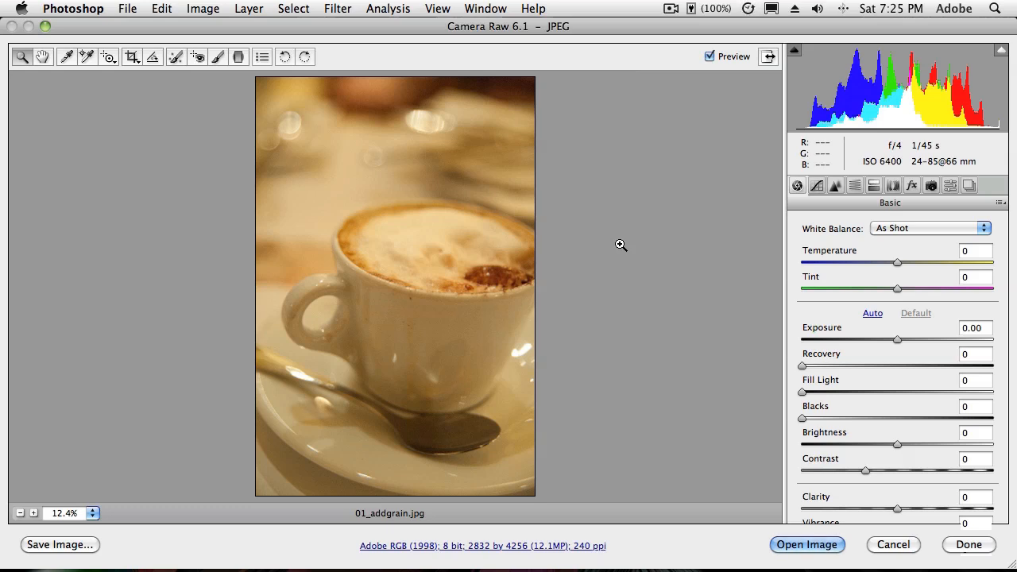
mouse_move(623, 245)
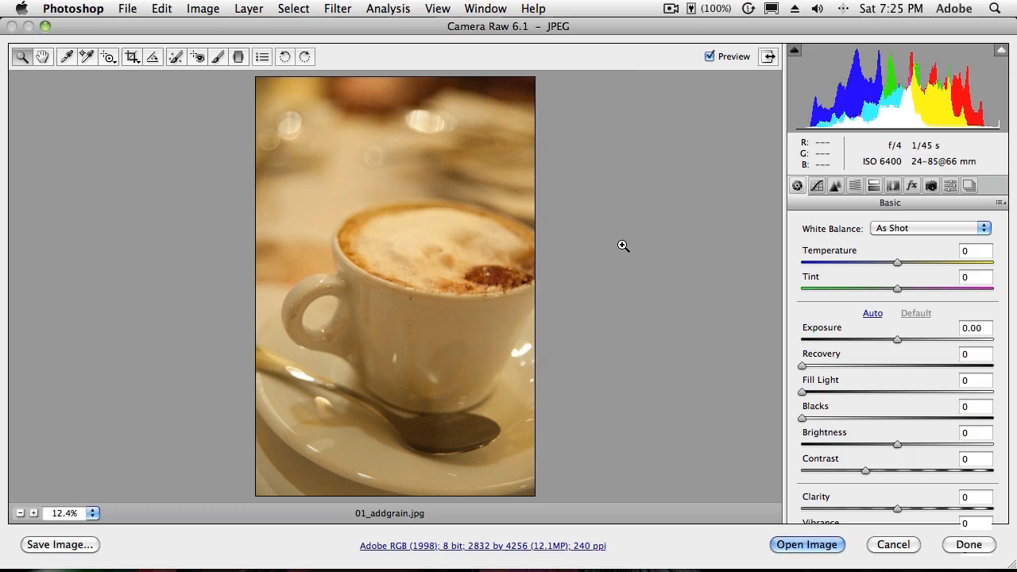
mouse_move(70, 71)
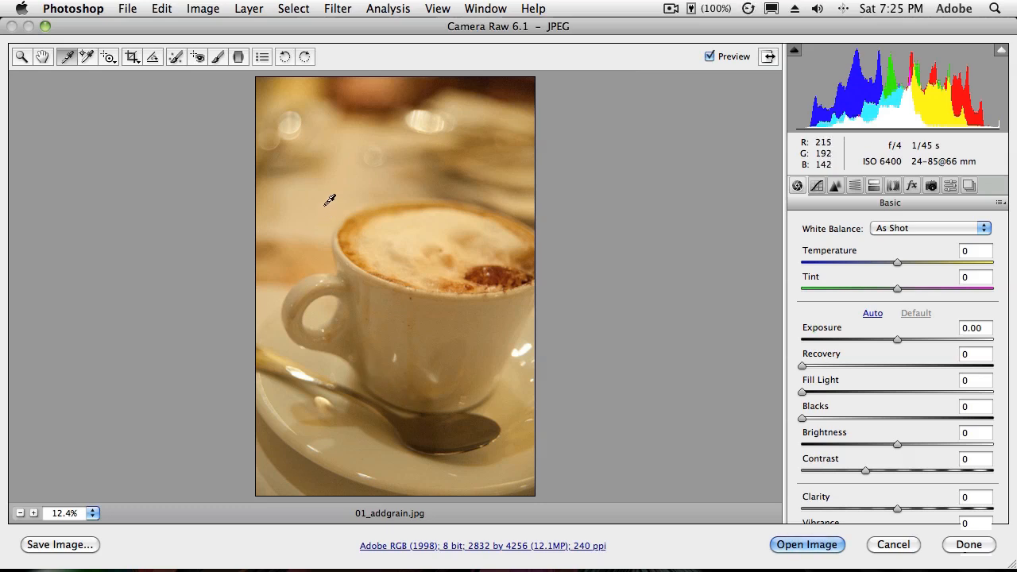
mouse_move(331, 187)
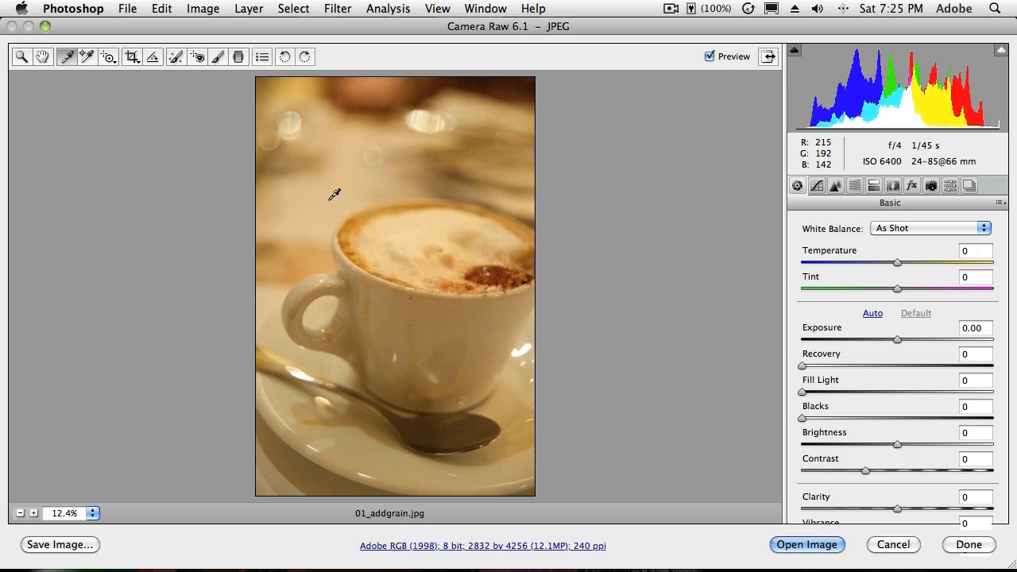
Step: Sample neutral spots near the spoon for white balance, settling at Temperature −51, Tint −4
click(395, 213)
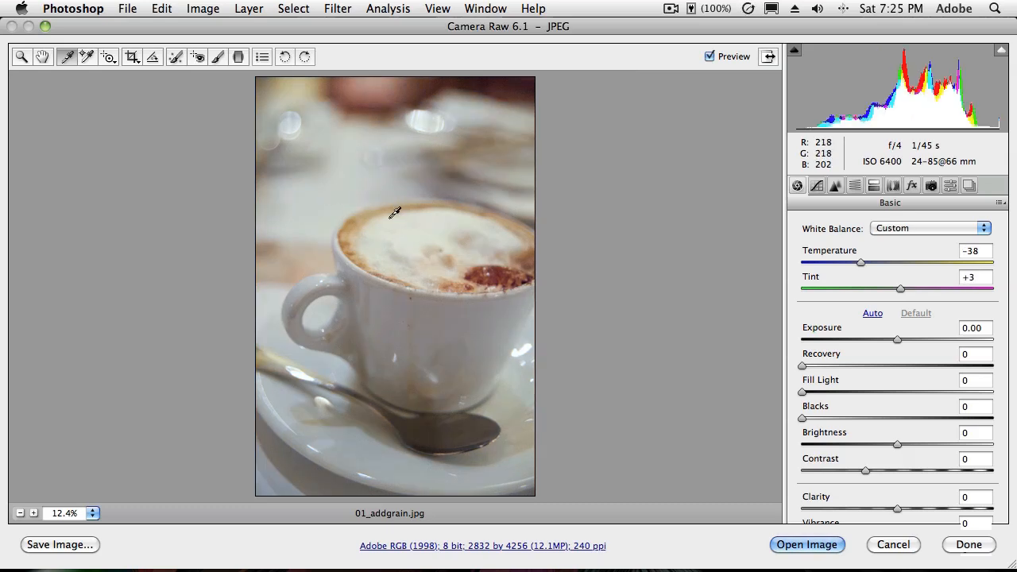
mouse_move(642, 247)
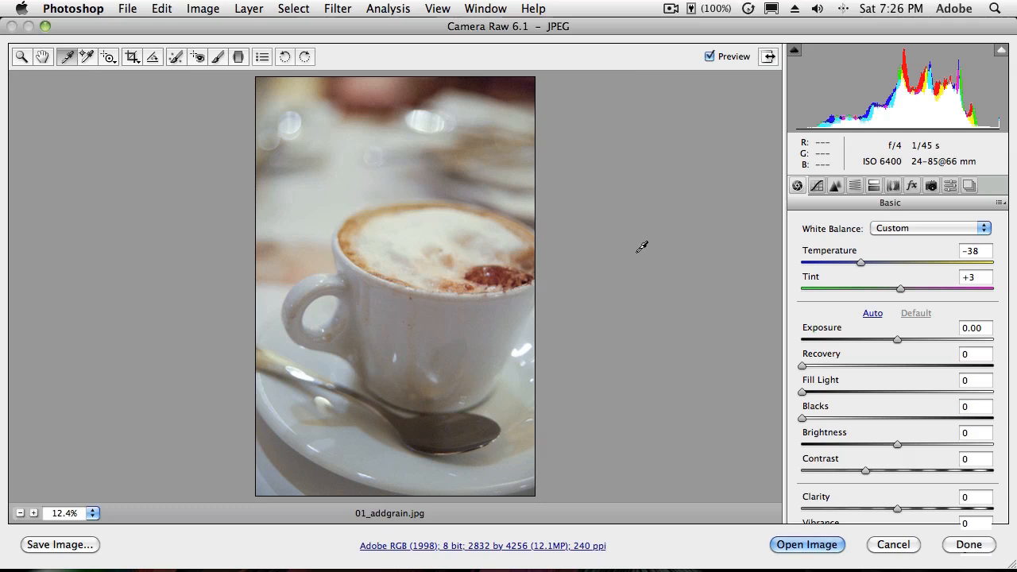
mouse_move(639, 246)
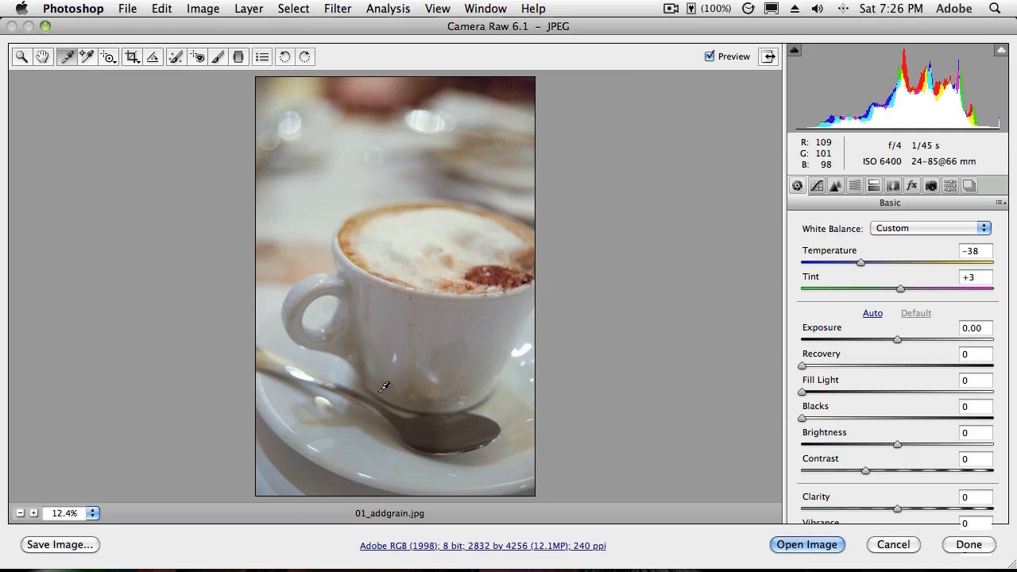
drag(862, 261, 847, 262)
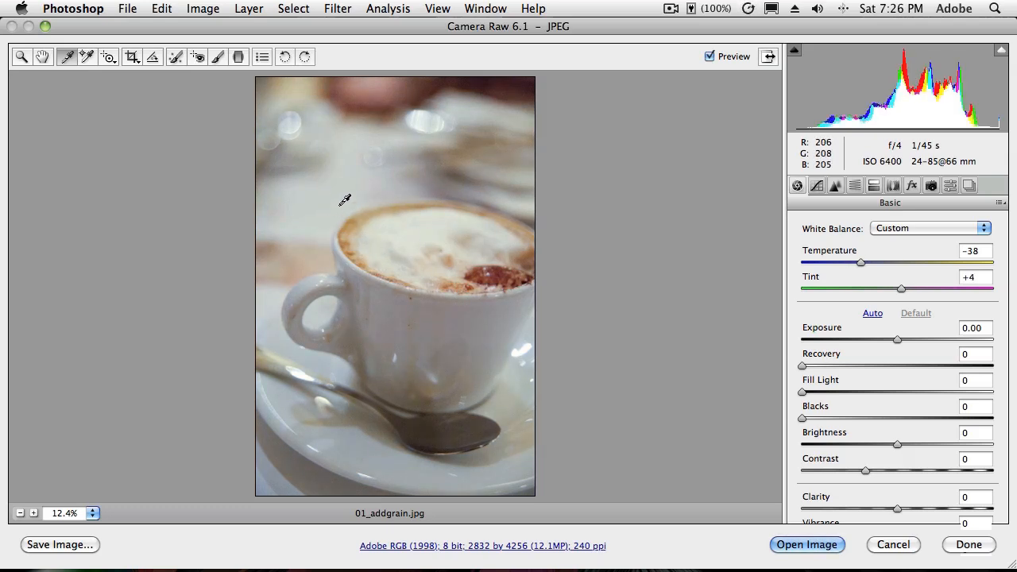
click(374, 397)
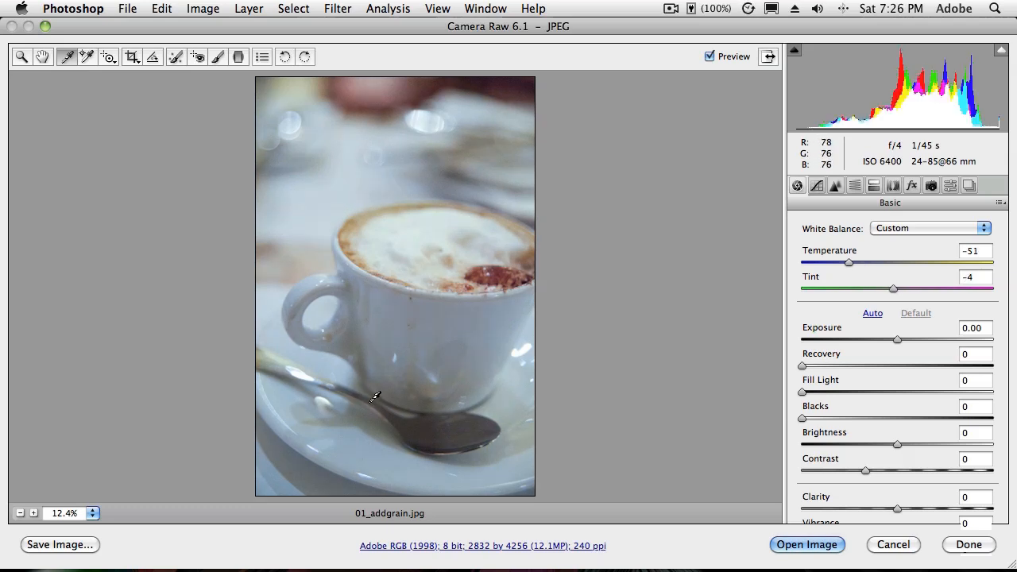
mouse_move(325, 384)
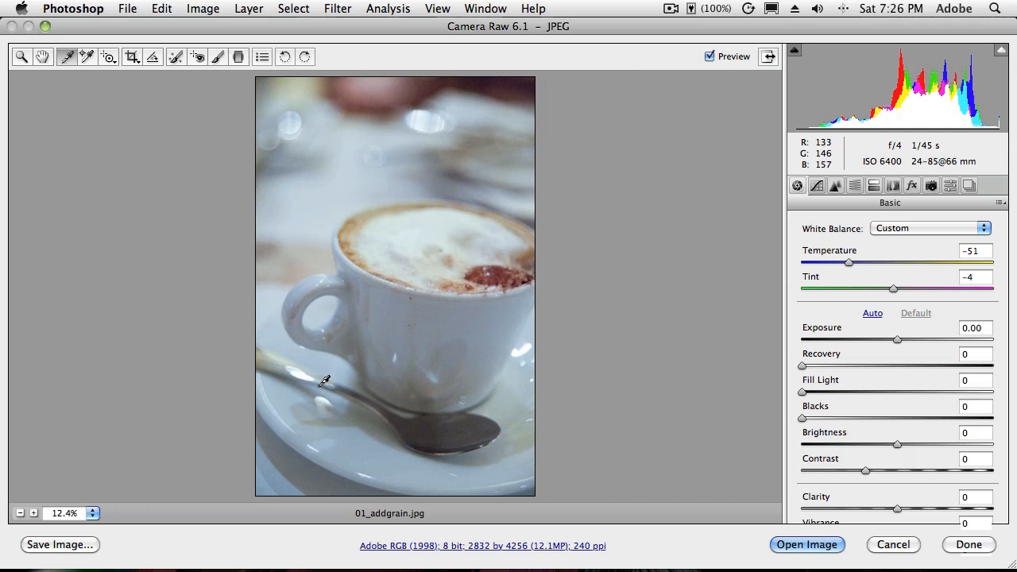
mouse_move(757, 325)
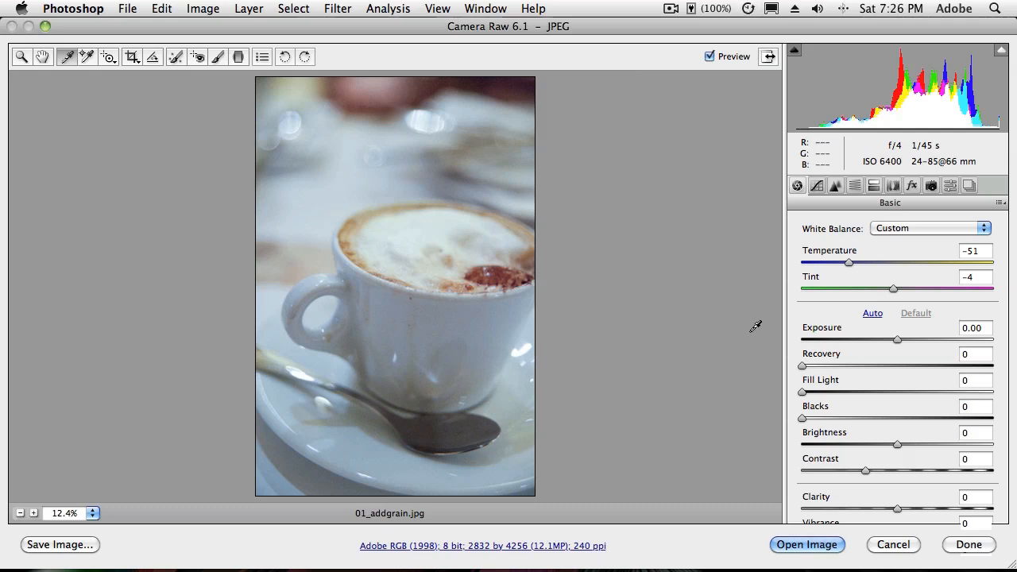
drag(848, 262, 849, 263)
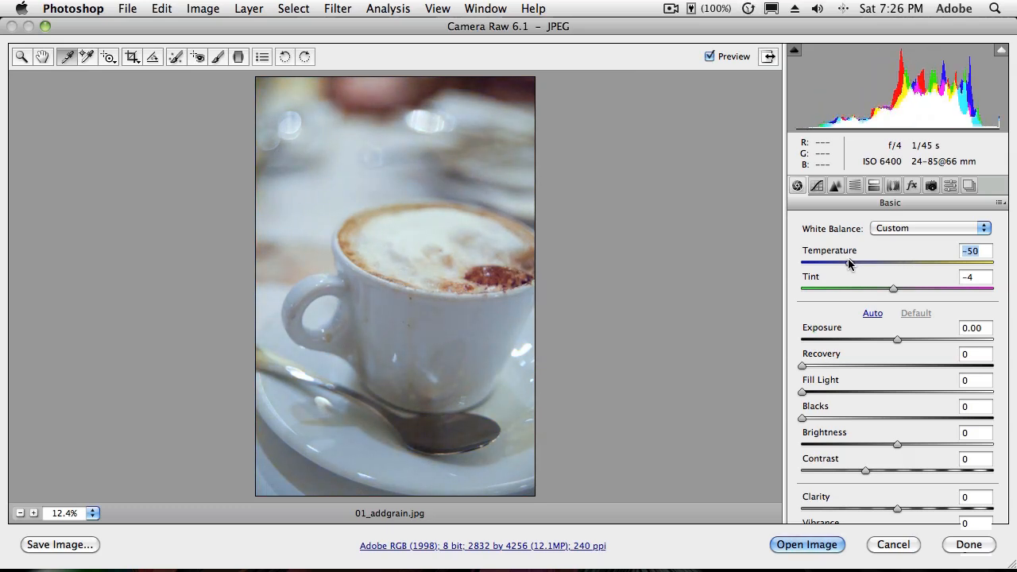
drag(850, 263, 848, 263)
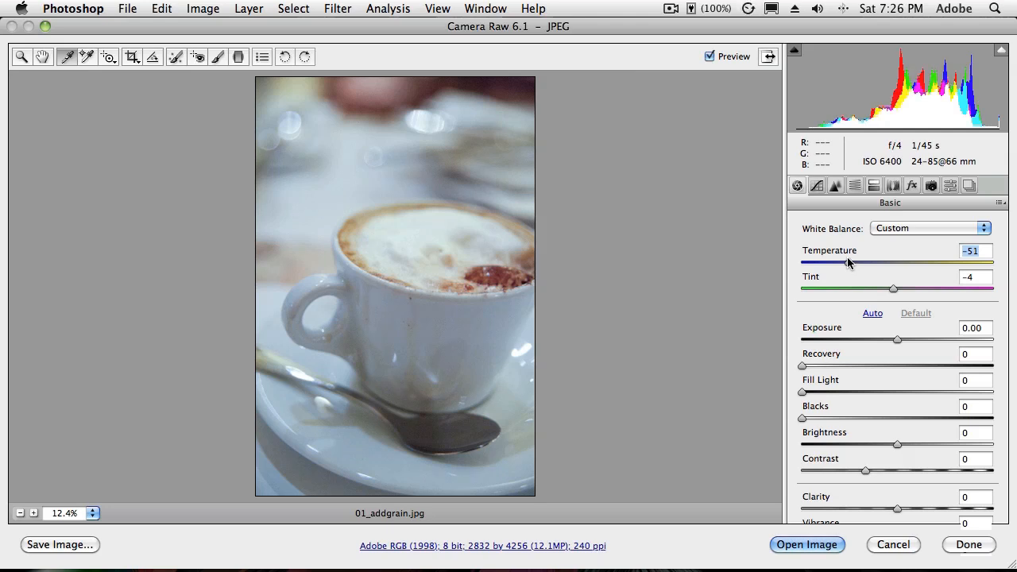
mouse_move(830, 266)
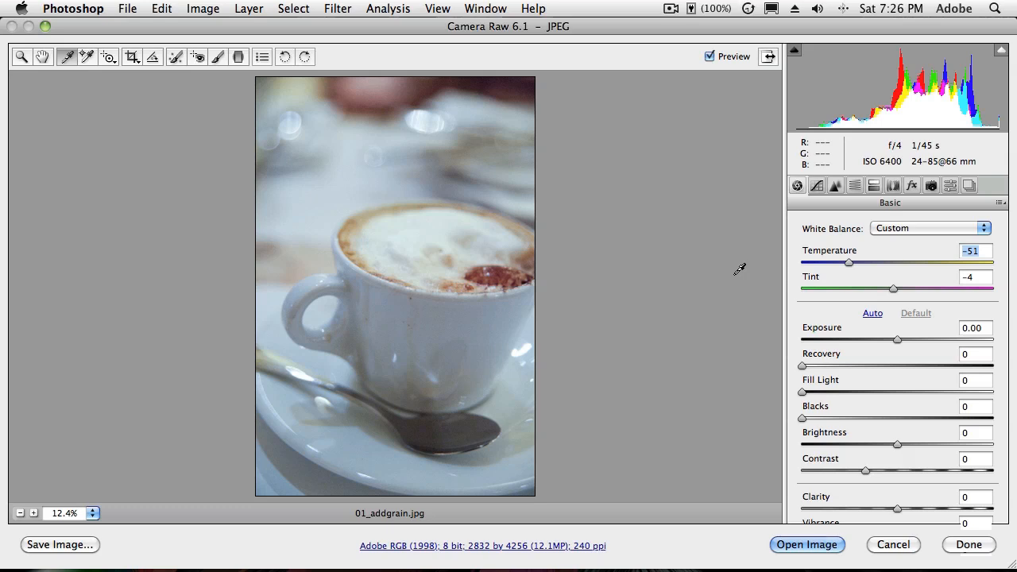
mouse_move(897, 351)
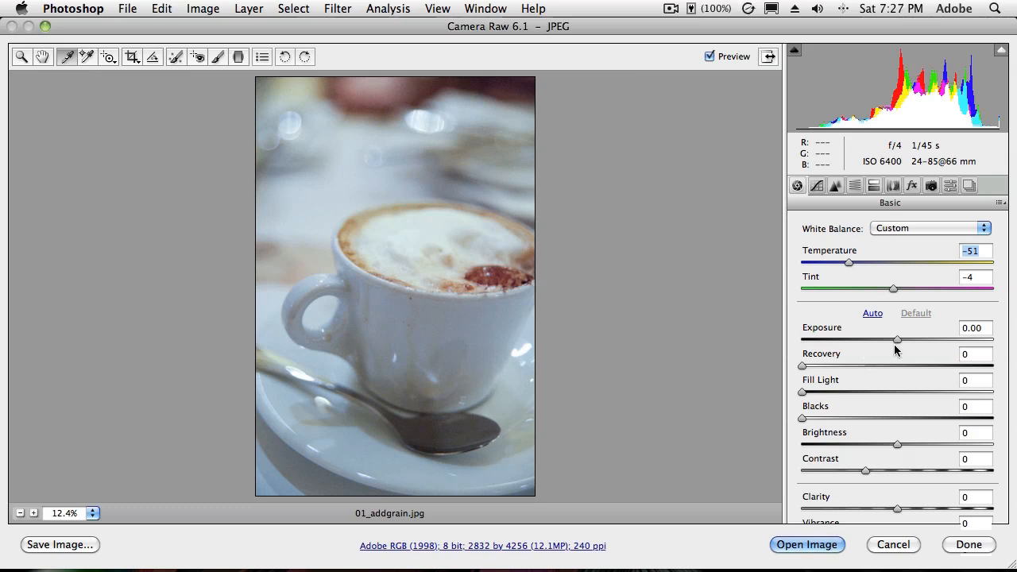
Step: Raise Exposure to +0.15 and Clarity to +15 in the Basic panel
drag(897, 339, 903, 339)
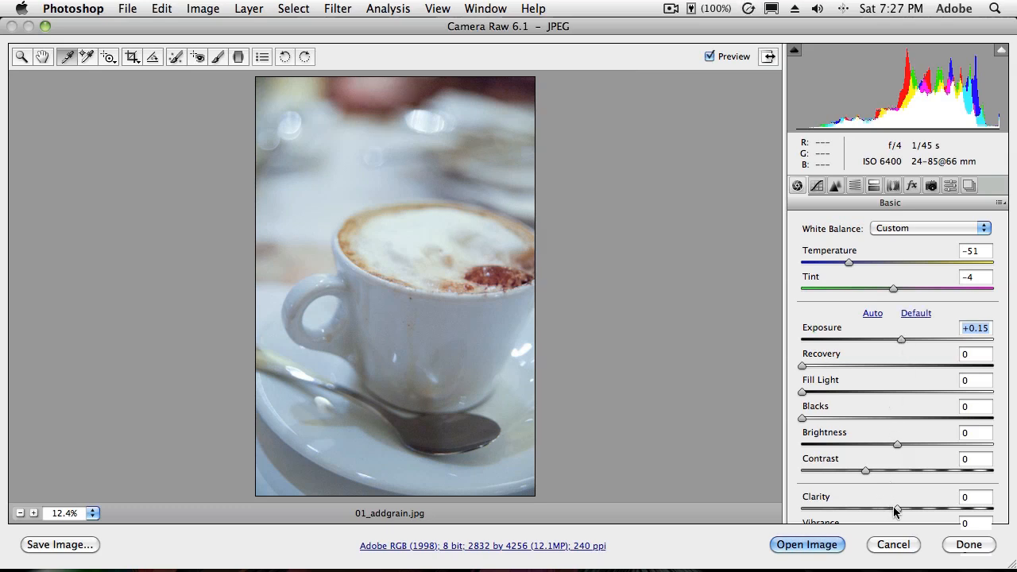
drag(897, 508, 921, 509)
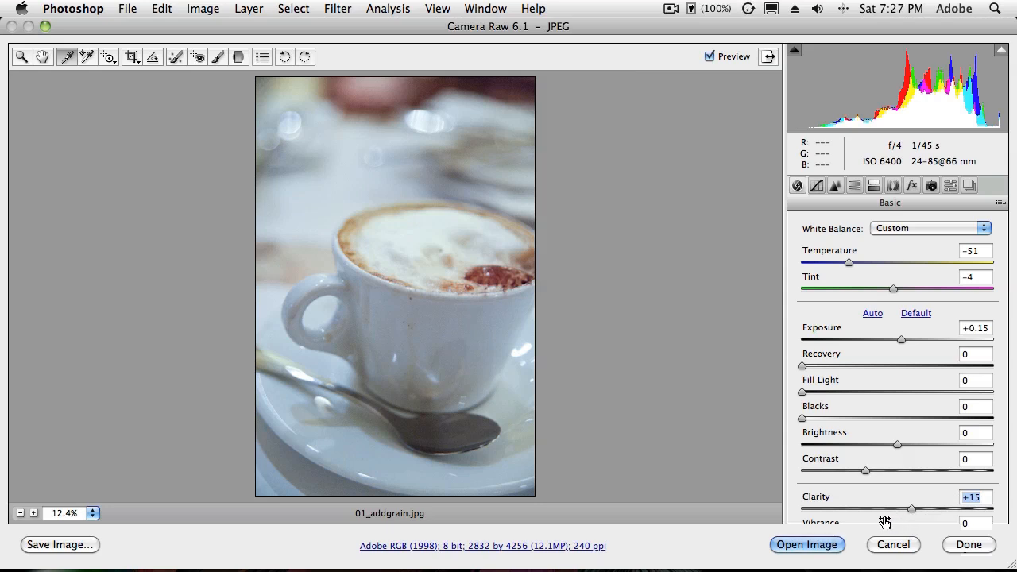
mouse_move(811, 481)
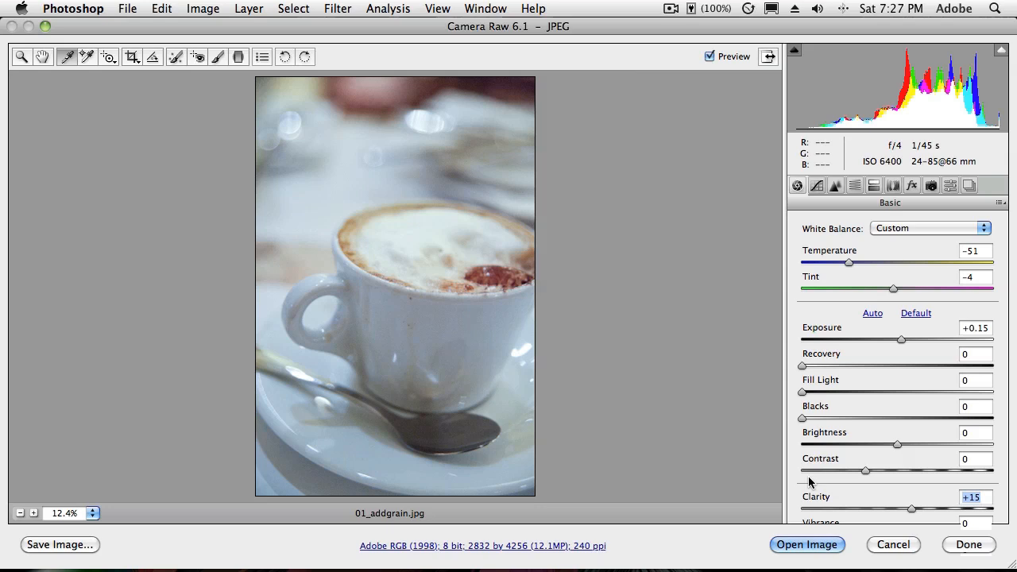
mouse_move(809, 546)
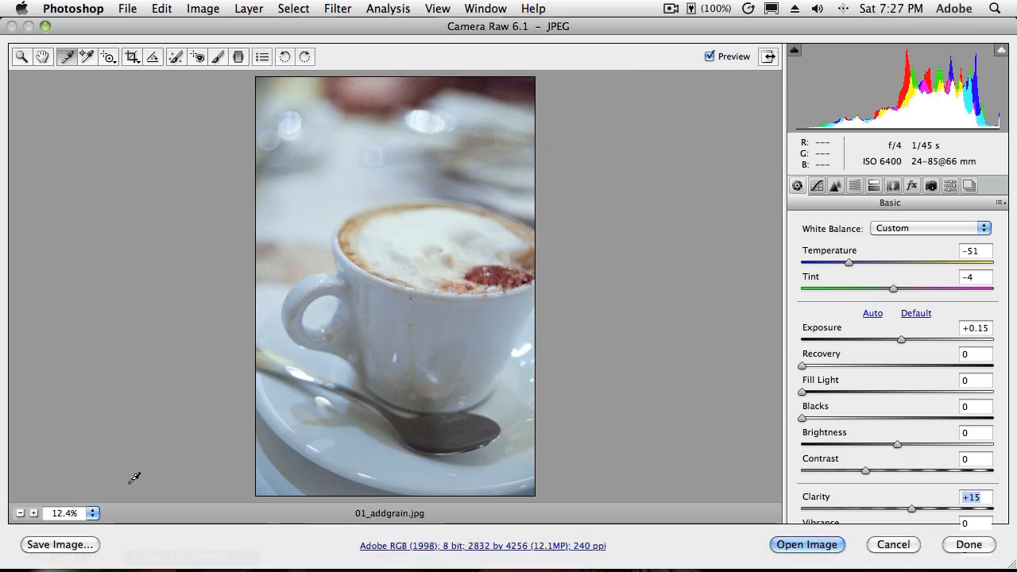
mouse_move(65, 545)
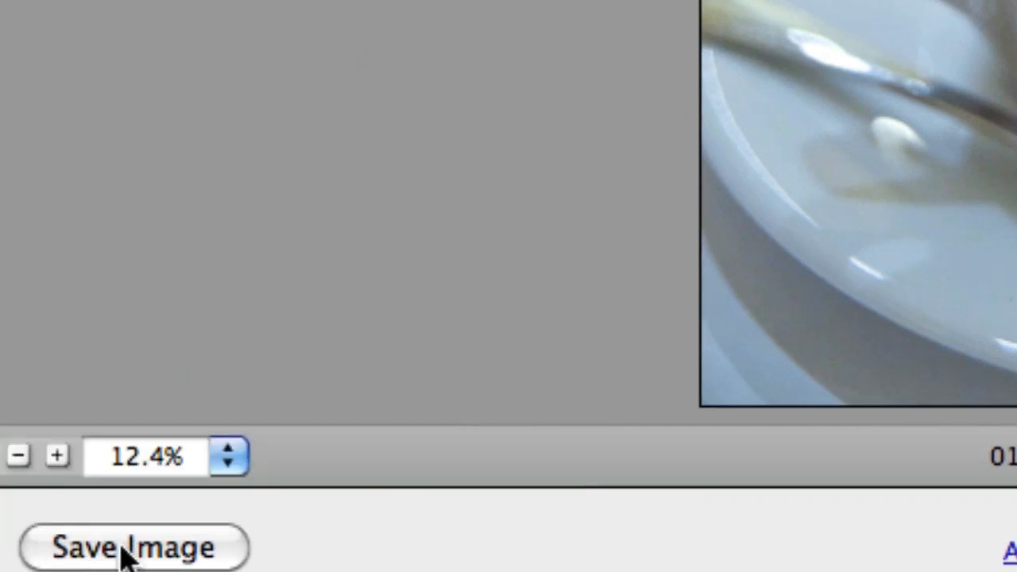
click(127, 548)
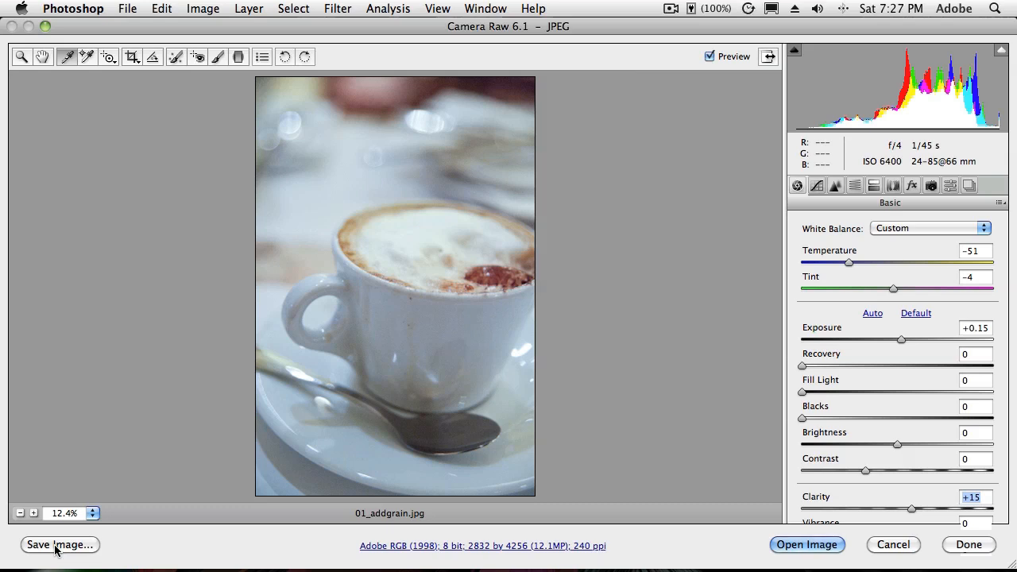
mouse_move(242, 490)
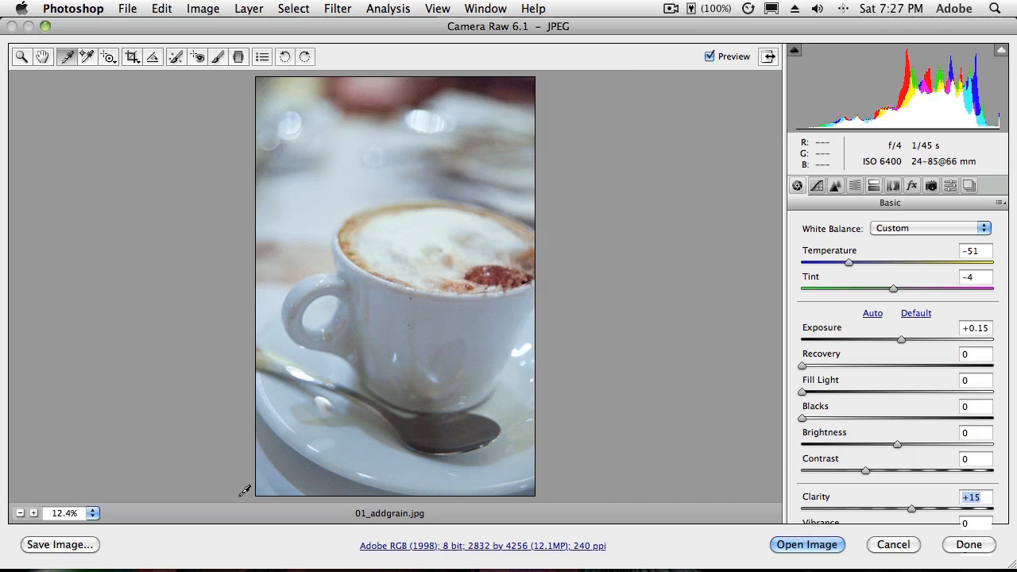
mouse_move(230, 489)
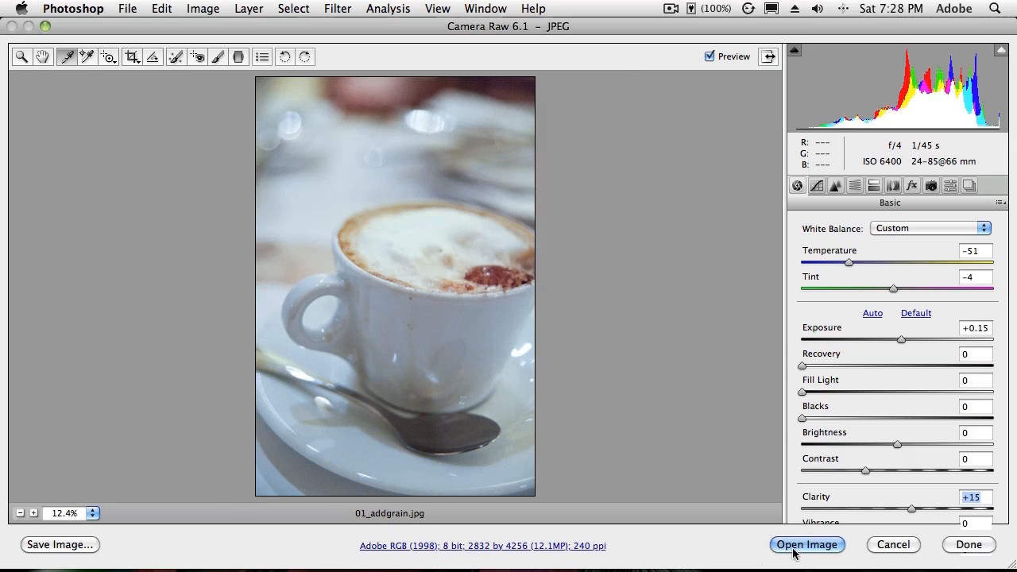
Step: Open the adjusted coffee photo, close it without saving, and switch to Bridge
click(809, 545)
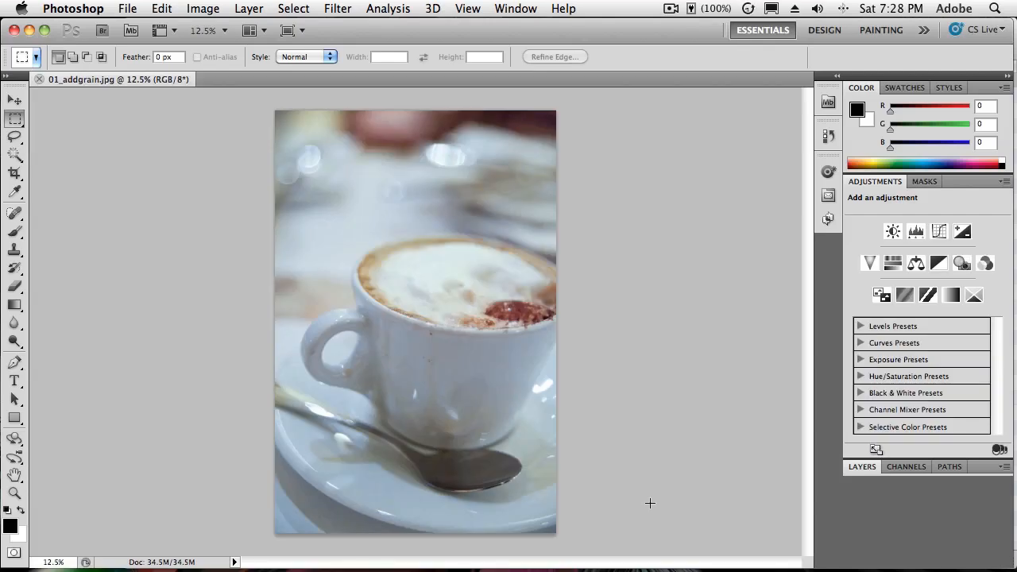
mouse_move(306, 319)
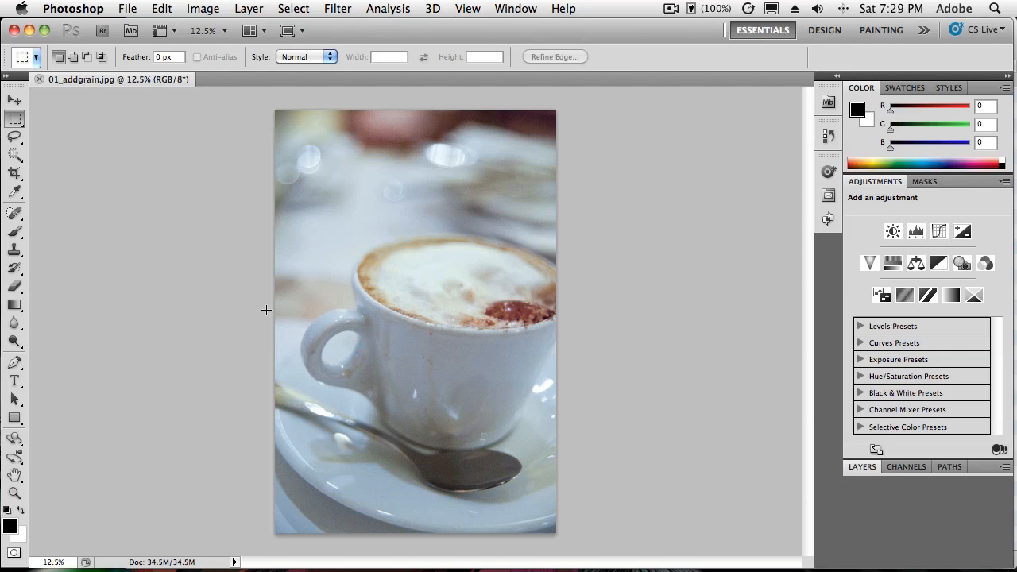
mouse_move(244, 291)
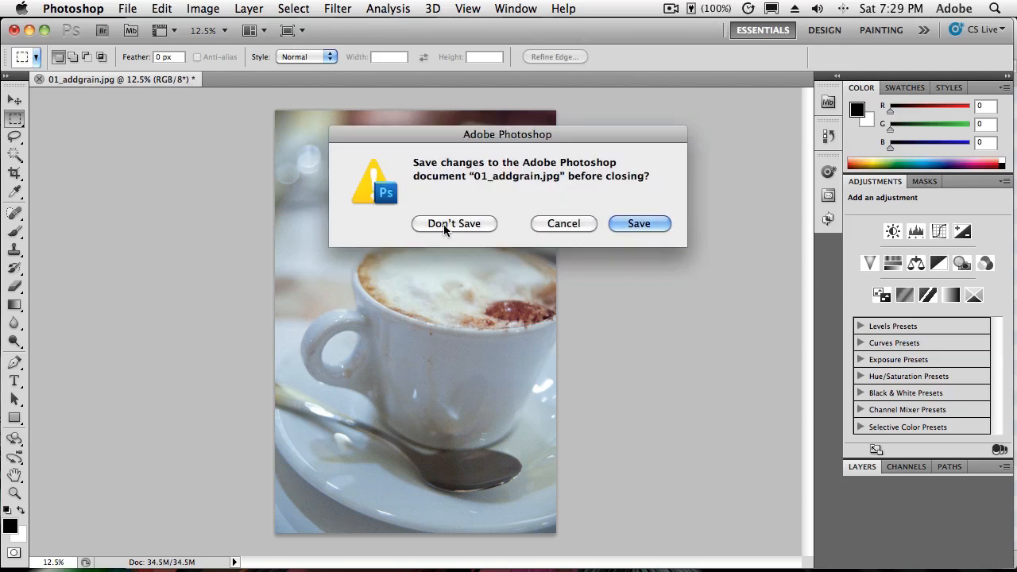
click(454, 223)
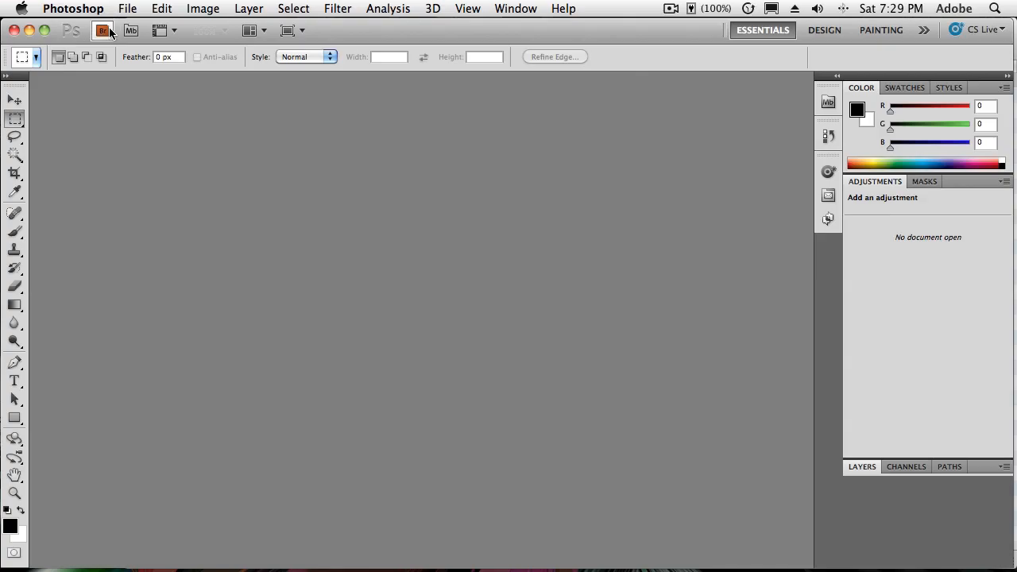
click(104, 31)
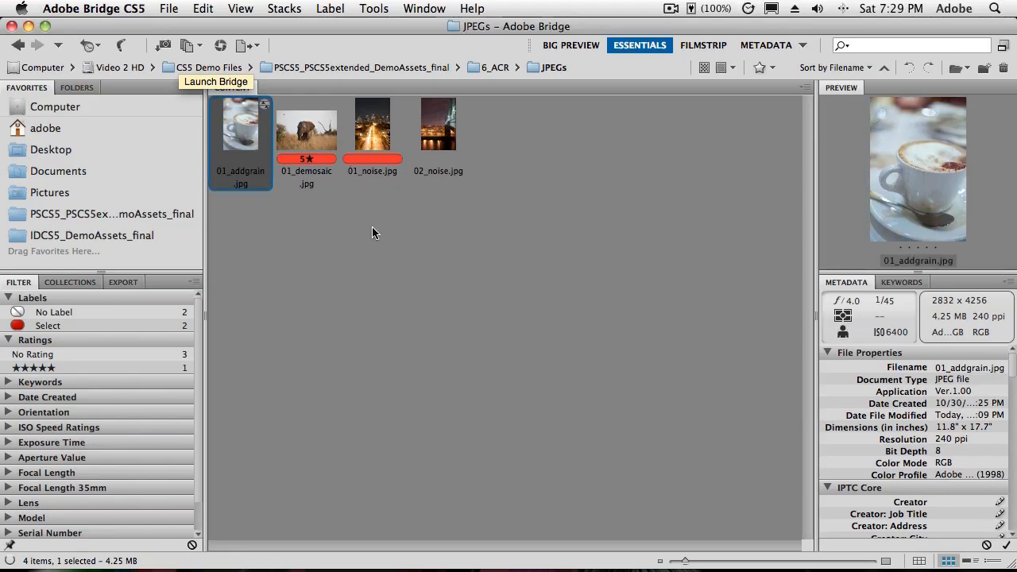
mouse_move(356, 388)
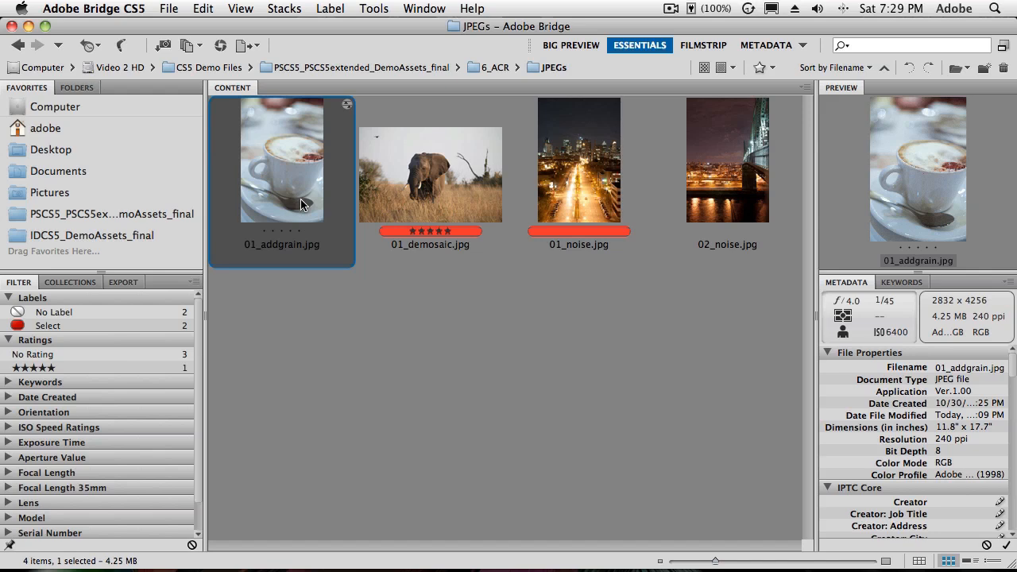
mouse_move(279, 183)
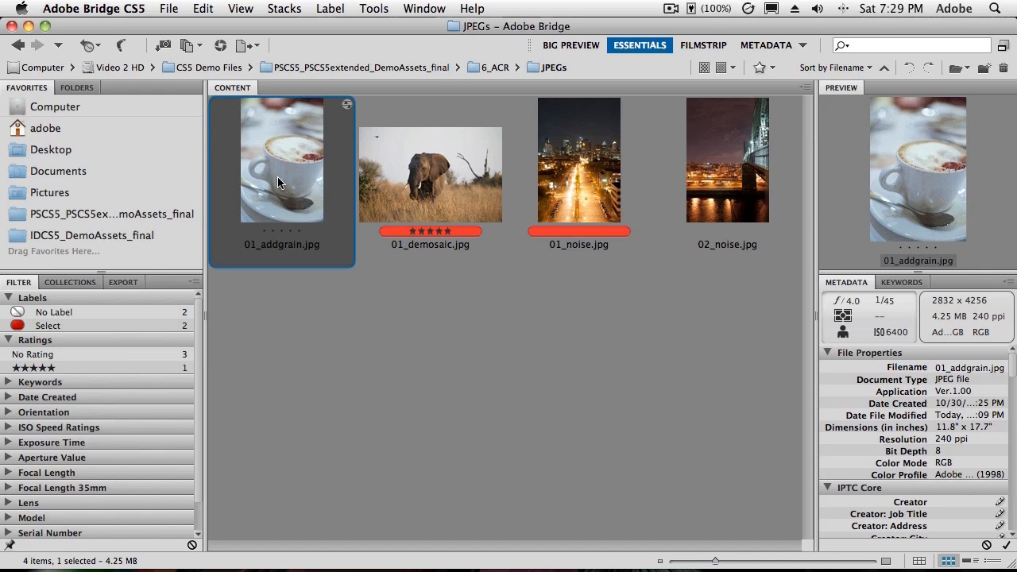
mouse_move(279, 178)
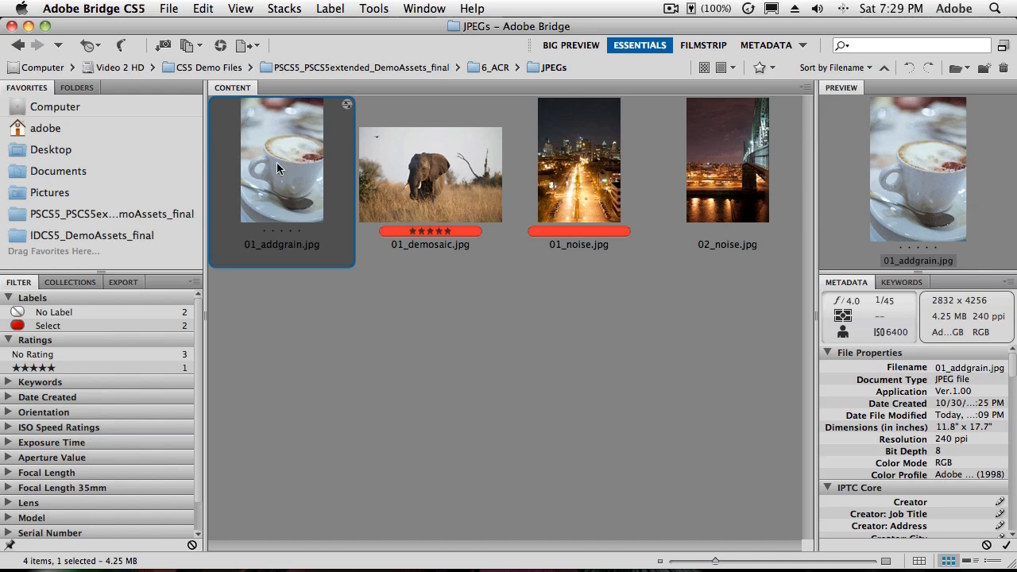
mouse_move(272, 202)
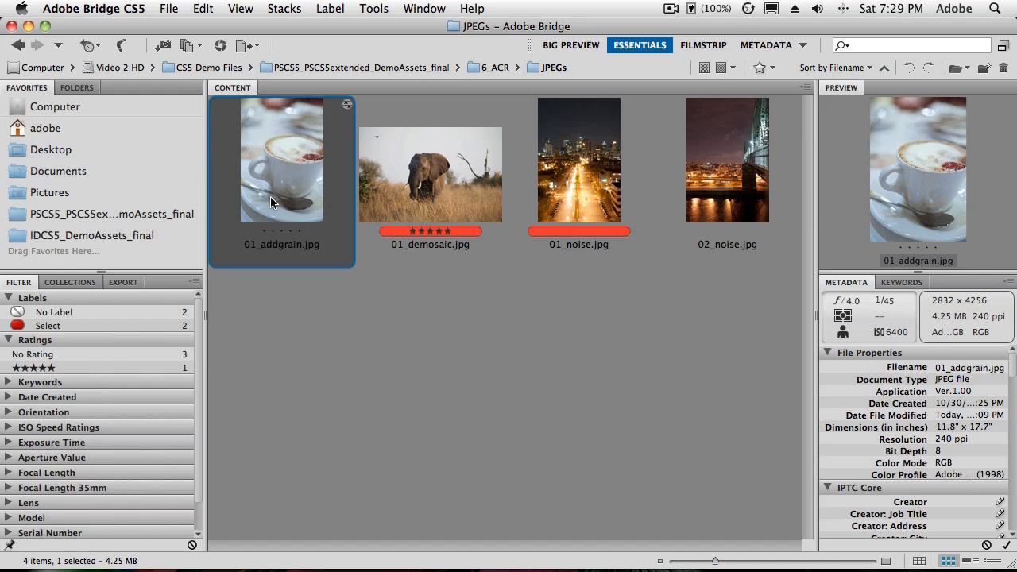
mouse_move(348, 109)
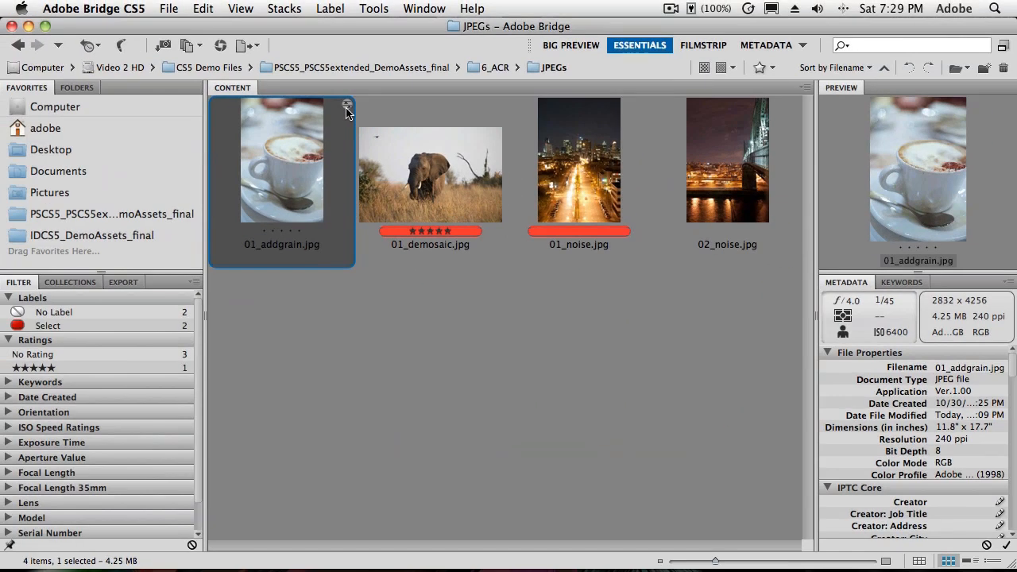
mouse_move(348, 117)
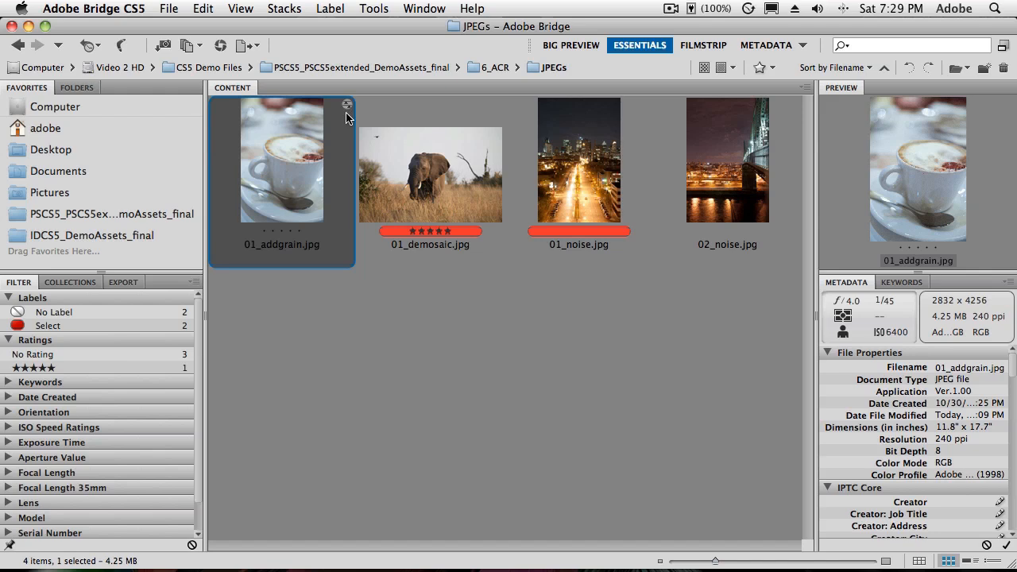
mouse_move(301, 187)
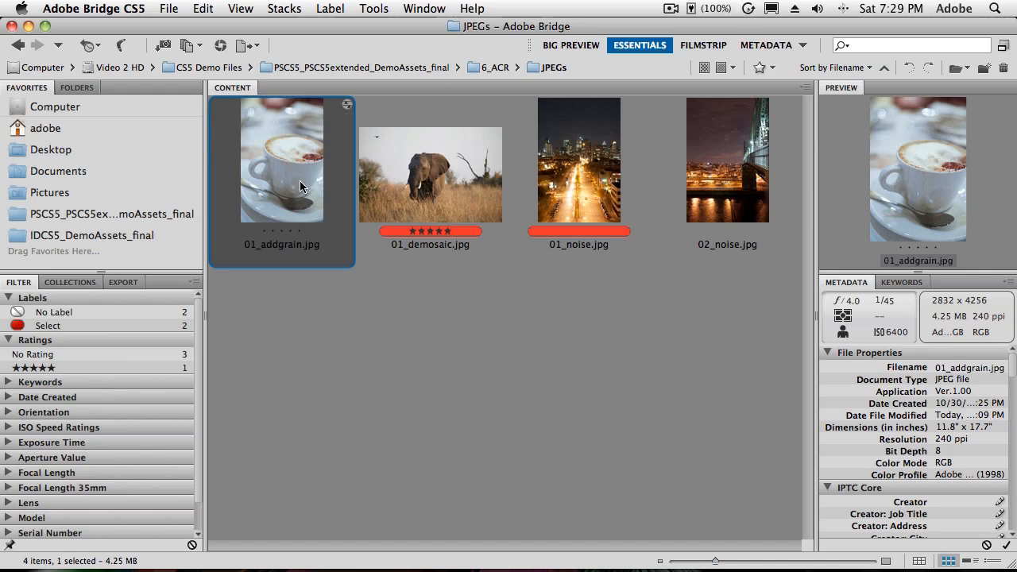
mouse_move(305, 178)
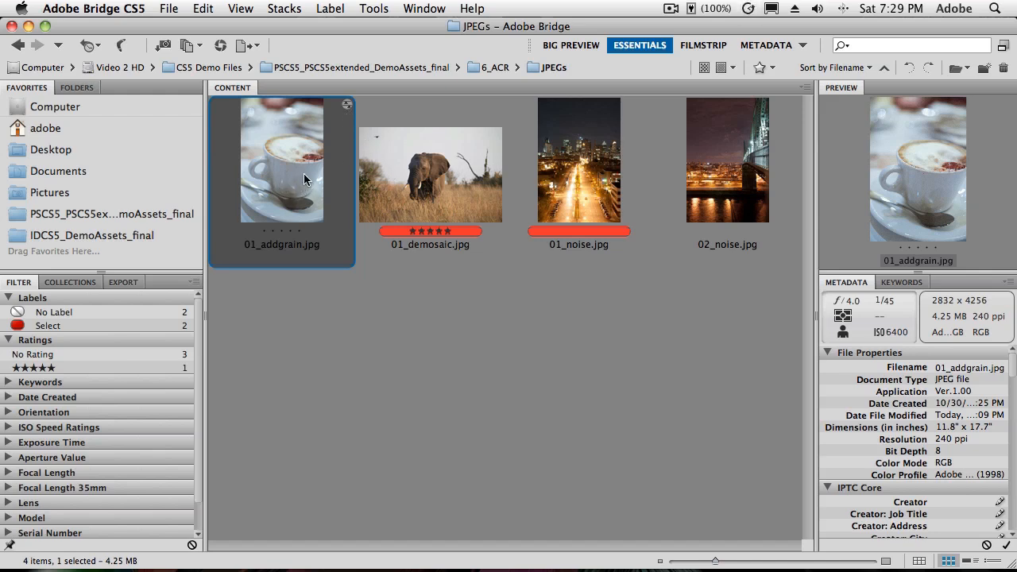
mouse_move(528, 196)
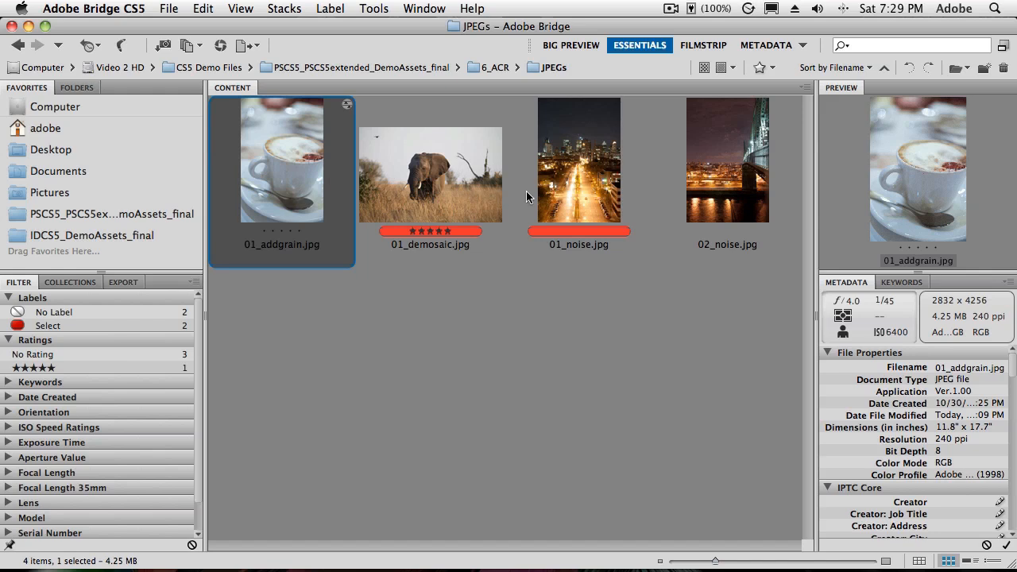
Step: Select both 01_noise.jpg and 02_noise.jpg in Bridge
click(578, 159)
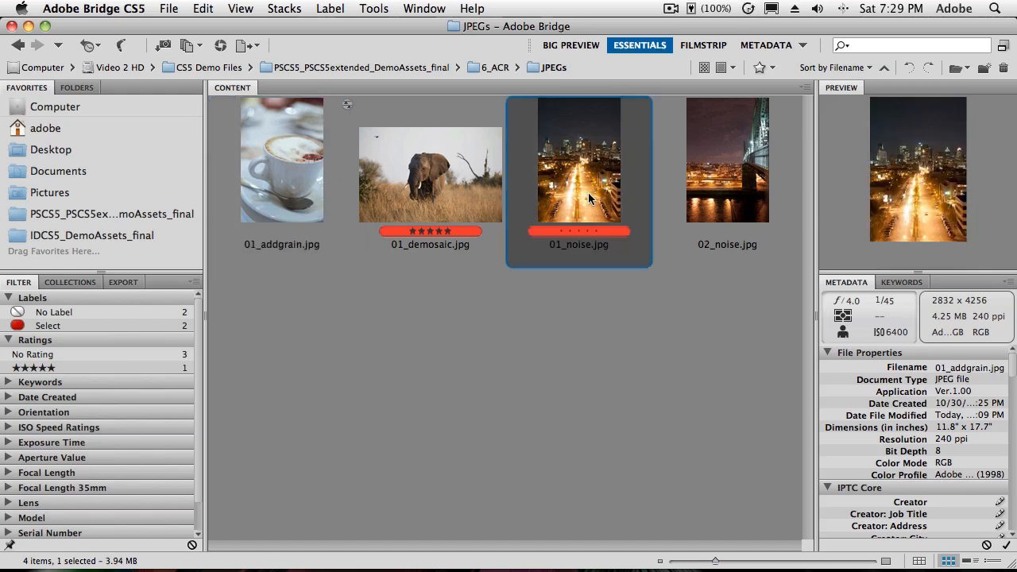
click(727, 159)
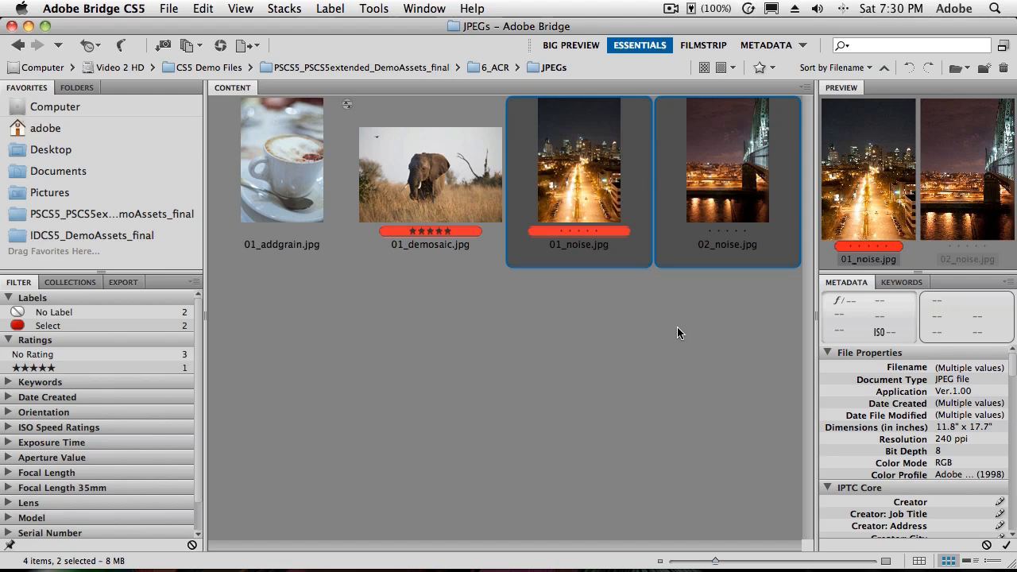
mouse_move(196, 117)
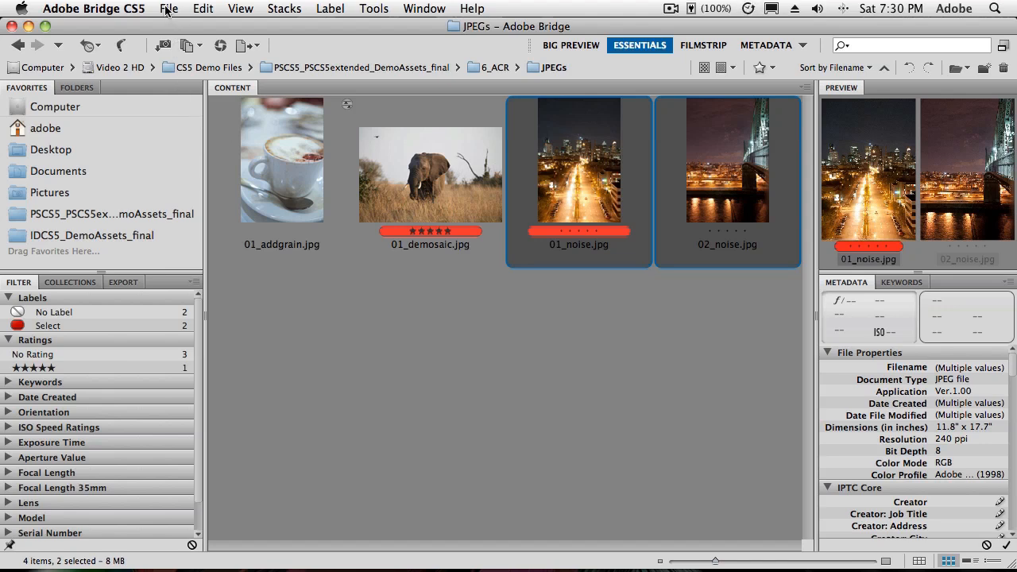
click(173, 9)
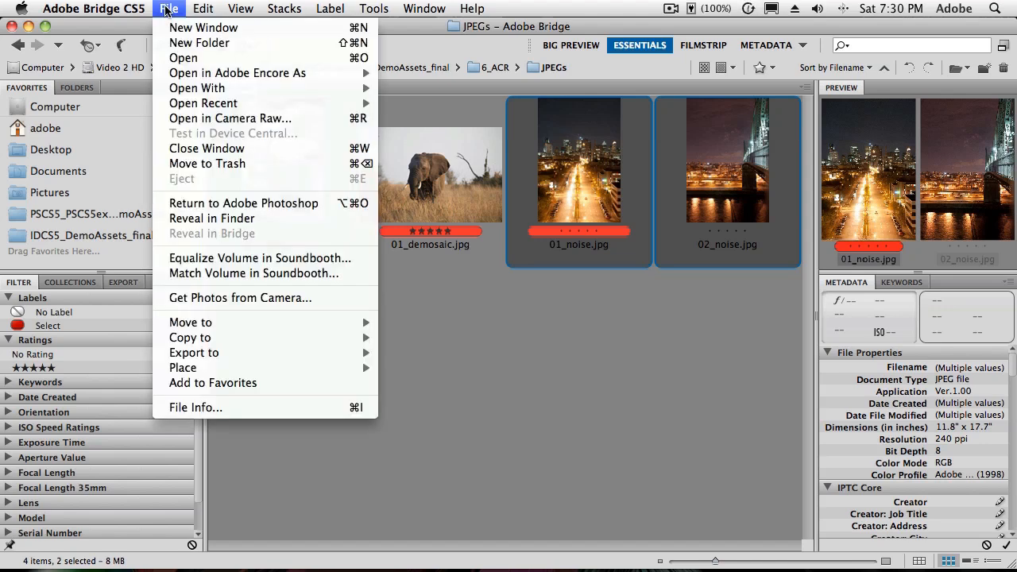
mouse_move(205, 126)
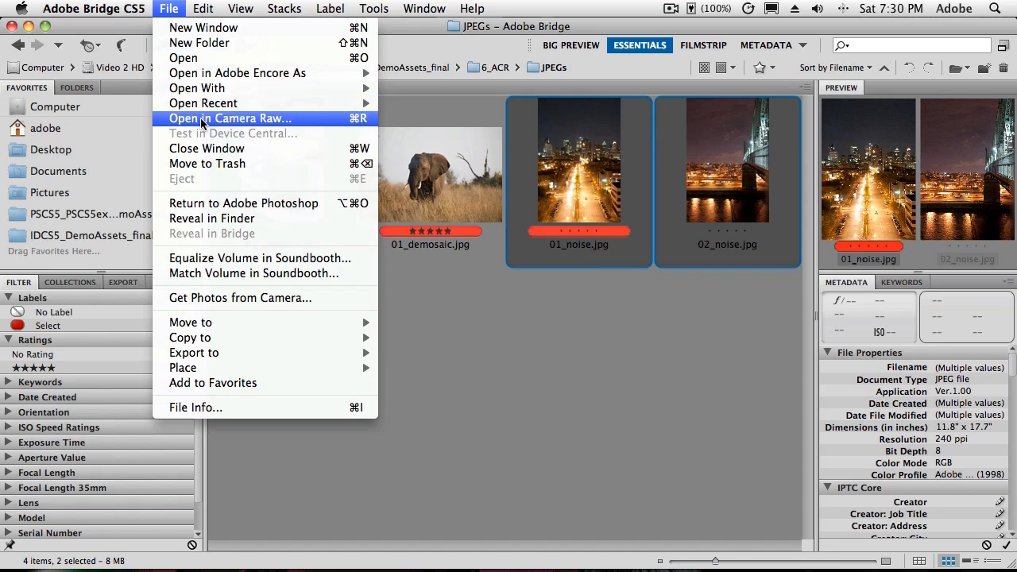
mouse_move(363, 127)
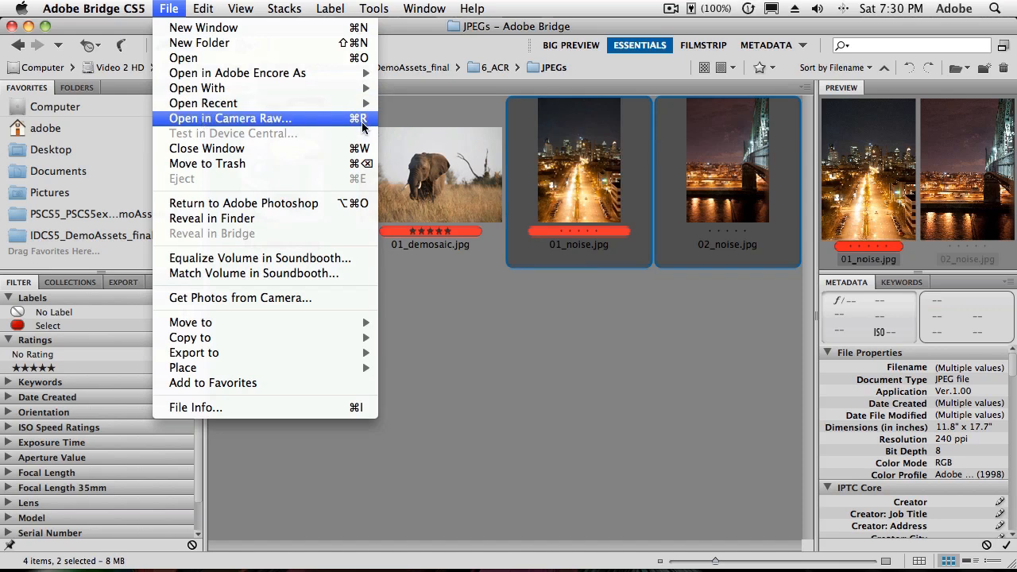
Step: Open both night photos in Camera Raw past the resolution warning and select both thumbnails
click(229, 118)
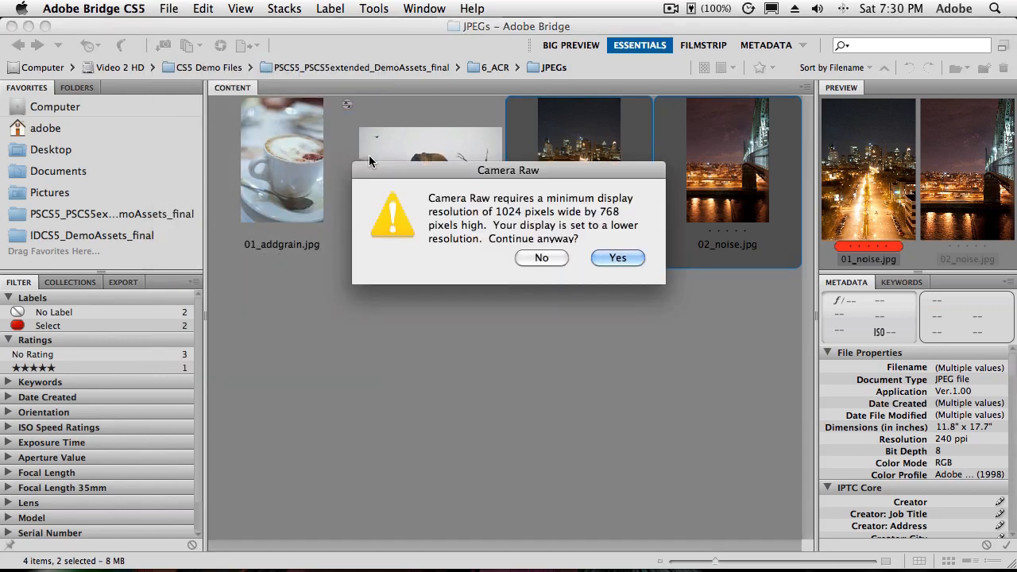
click(617, 257)
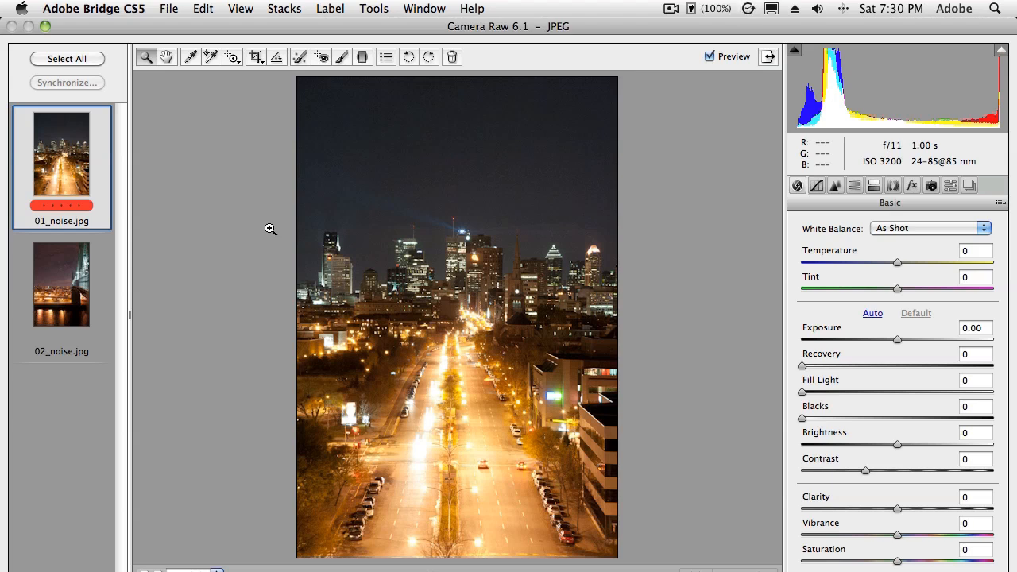
mouse_move(70, 38)
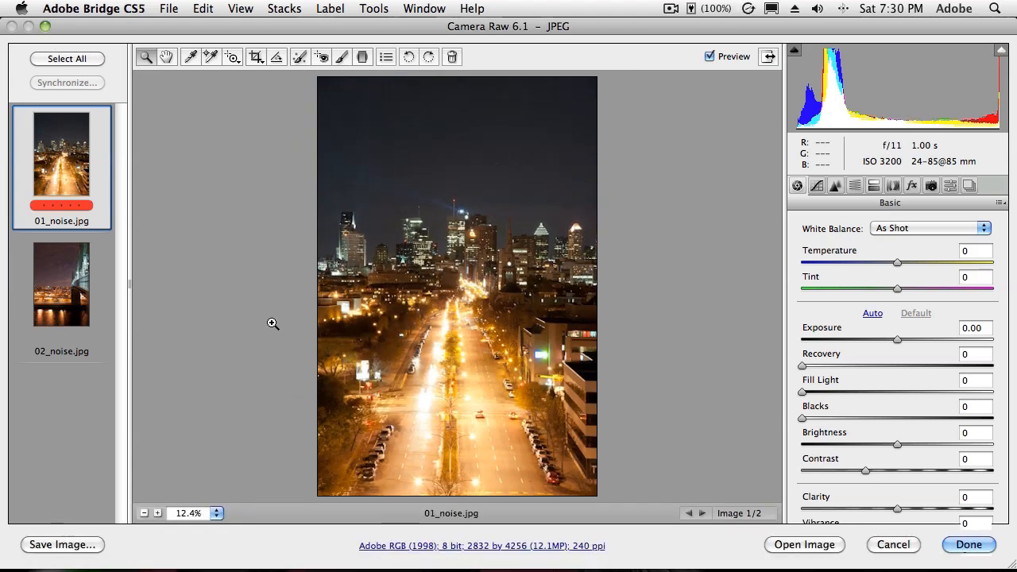
mouse_move(61, 297)
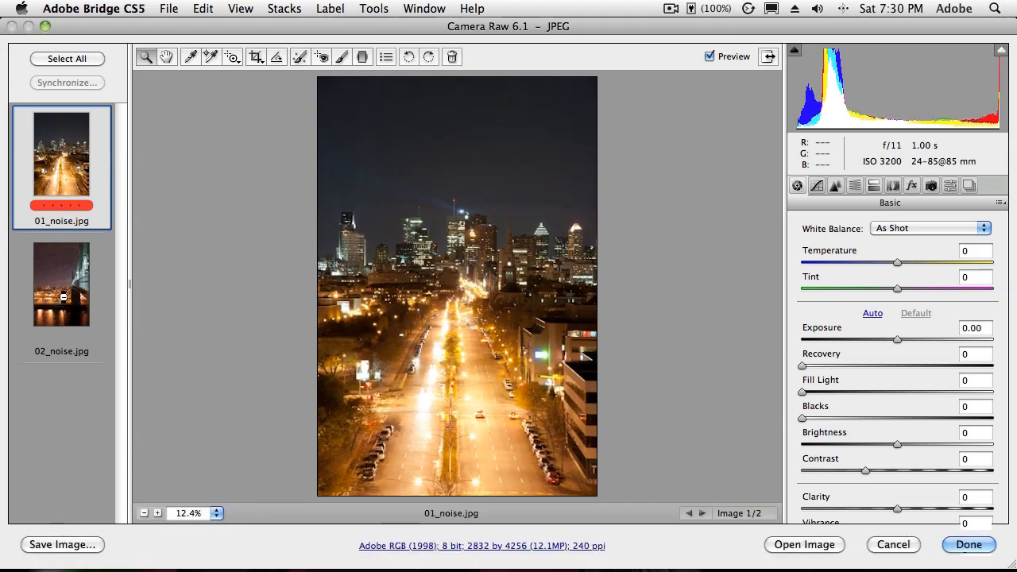
click(61, 284)
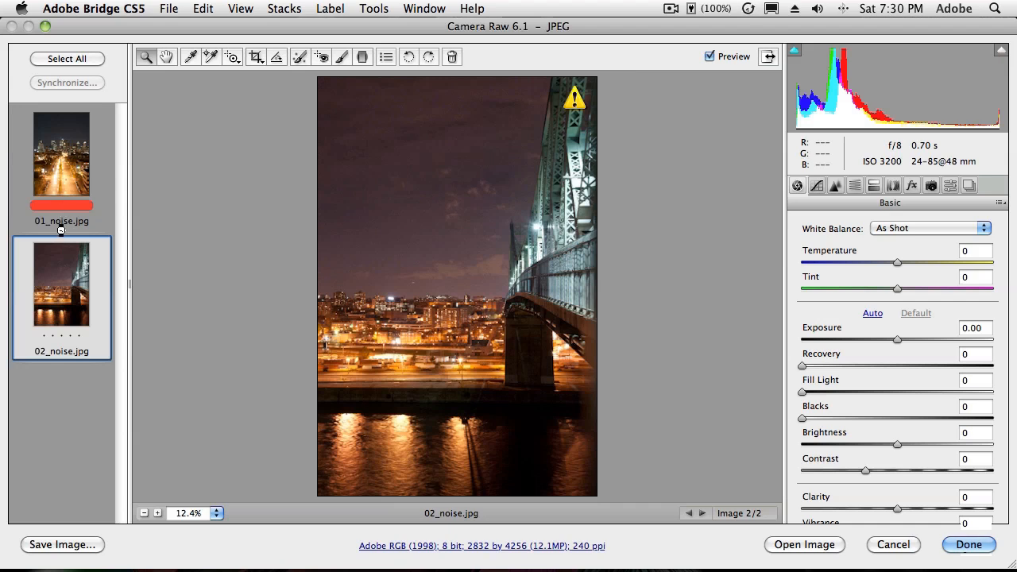
click(61, 155)
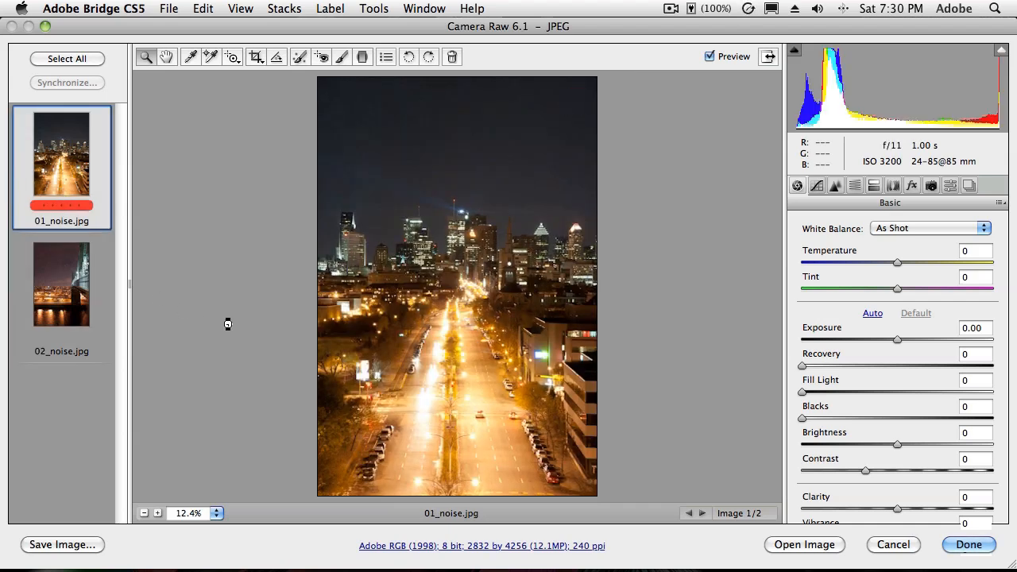
click(61, 283)
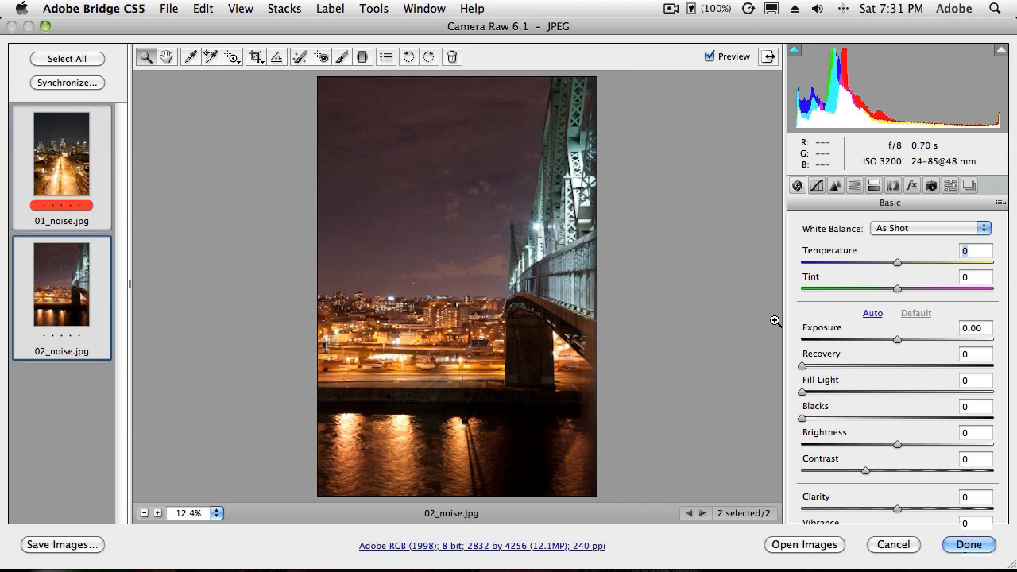
mouse_move(900, 343)
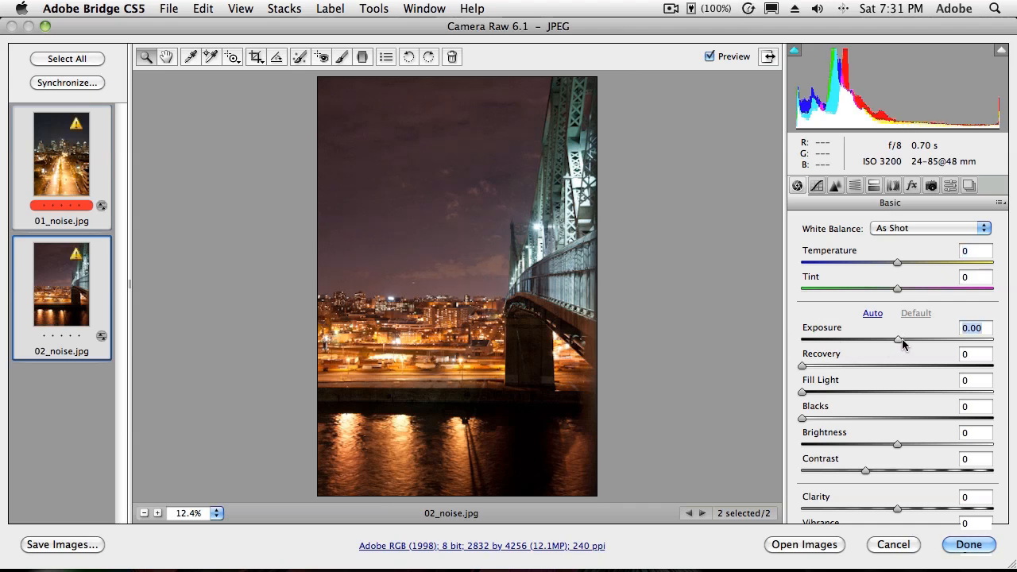
Step: Try joint Exposure changes on both night photos up to about −0.25, then reset Exposure to default
drag(897, 339, 931, 339)
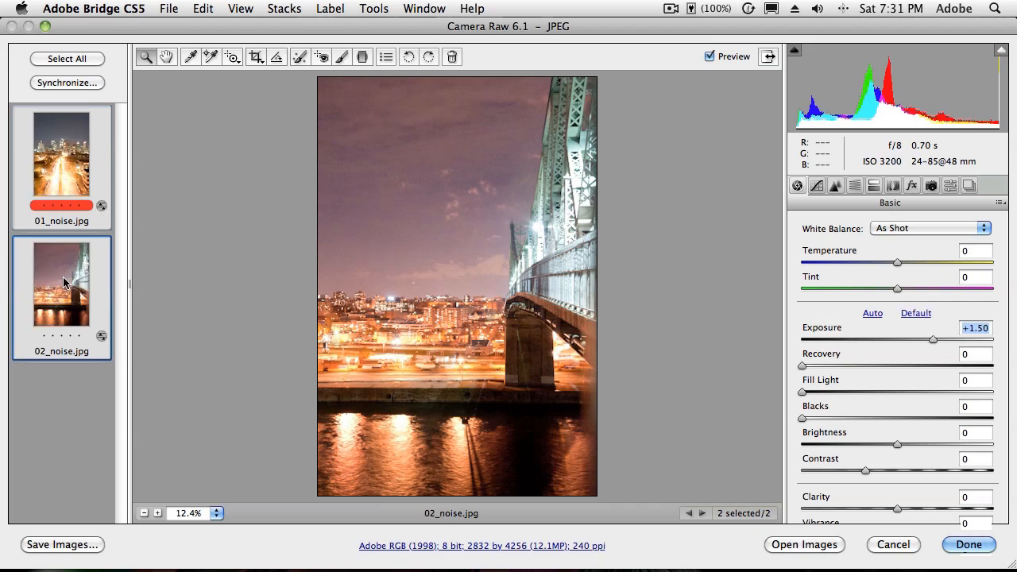
mouse_move(861, 353)
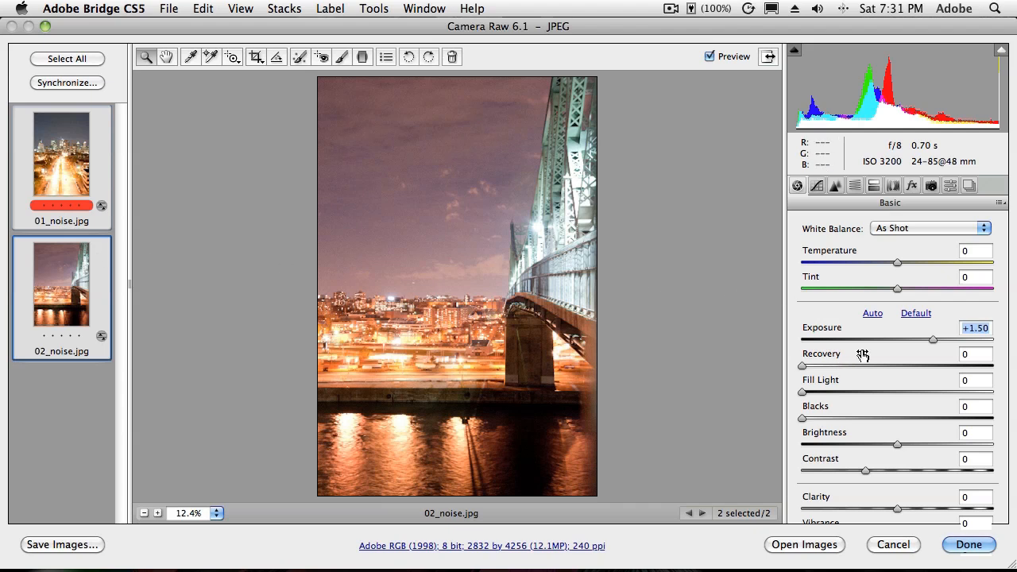
drag(932, 340, 869, 340)
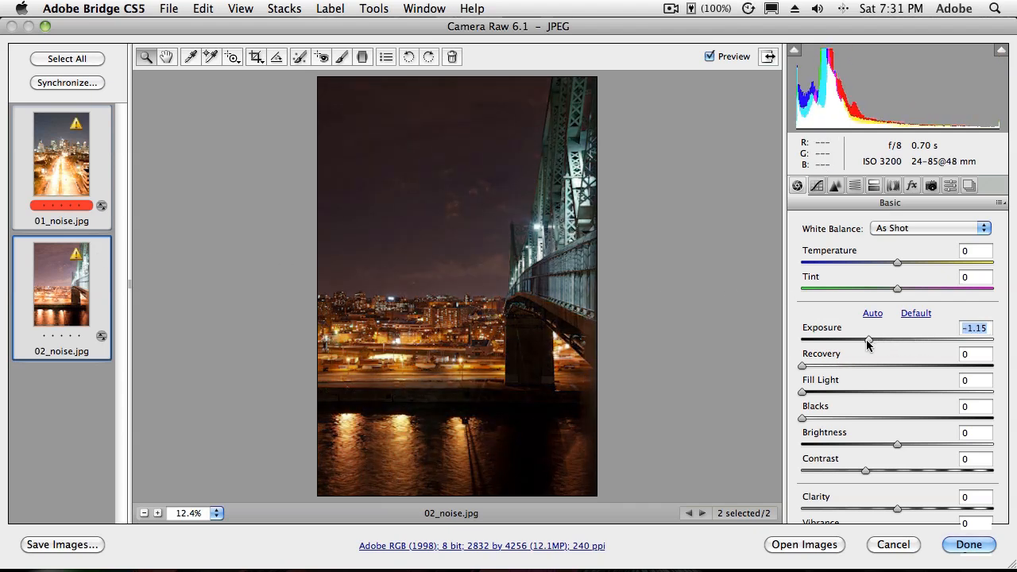
drag(868, 340, 876, 340)
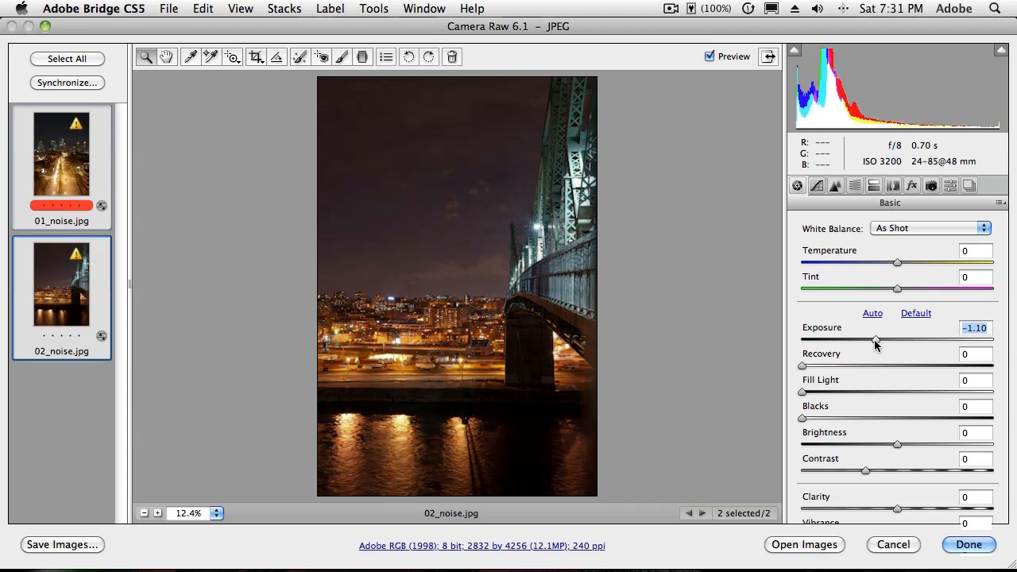
drag(876, 339, 891, 340)
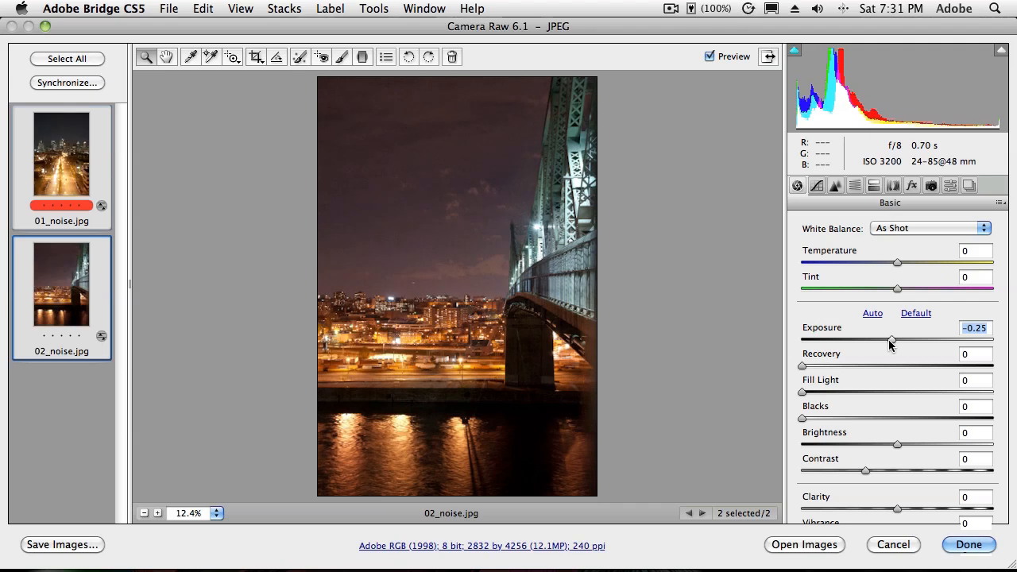
mouse_move(888, 470)
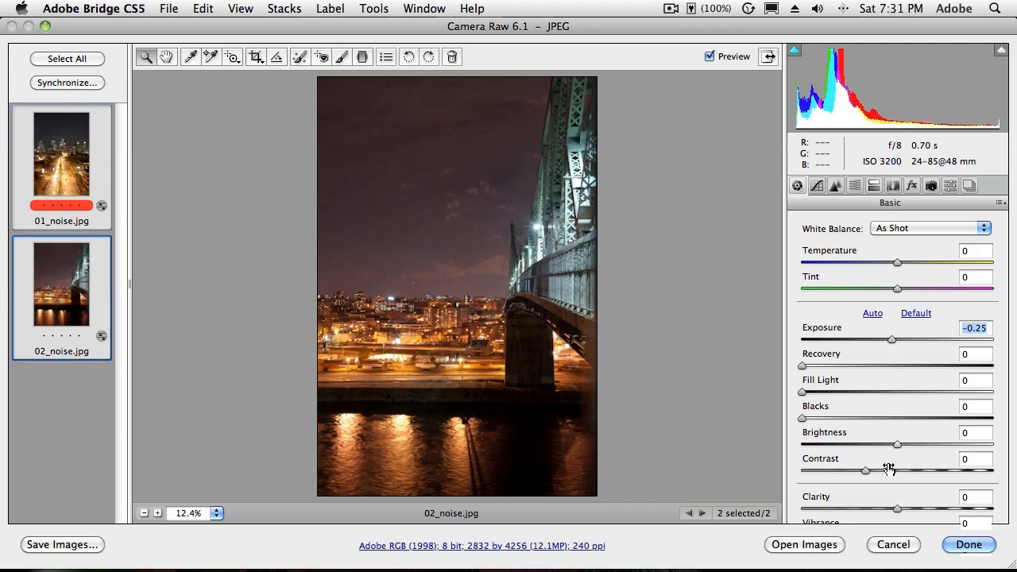
click(916, 313)
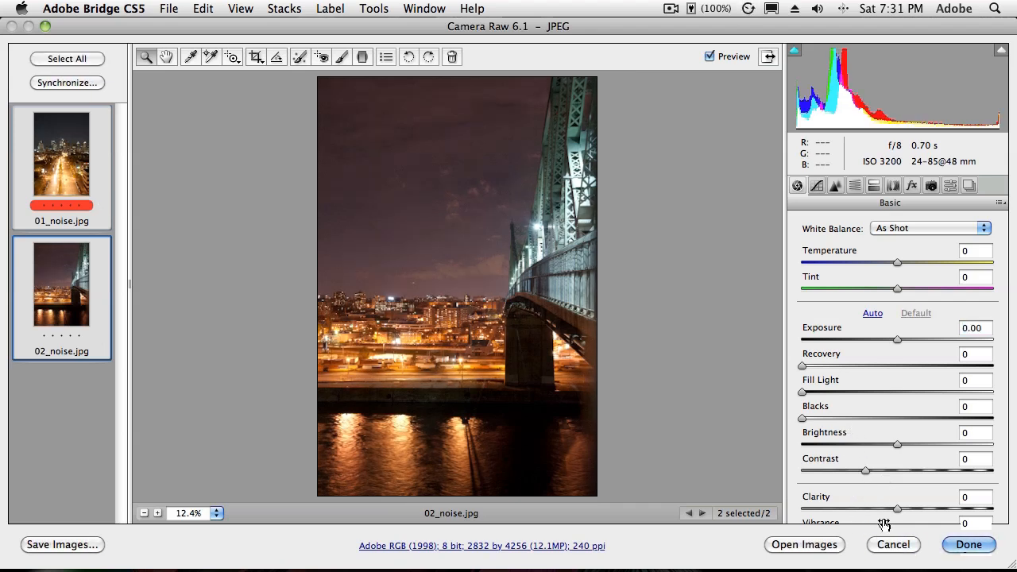
mouse_move(894, 556)
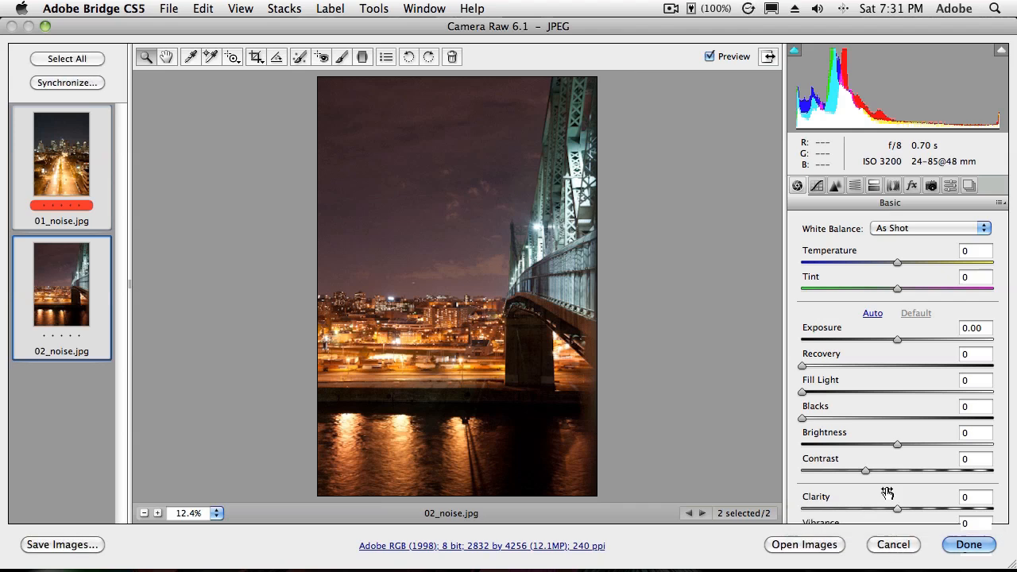
mouse_move(876, 417)
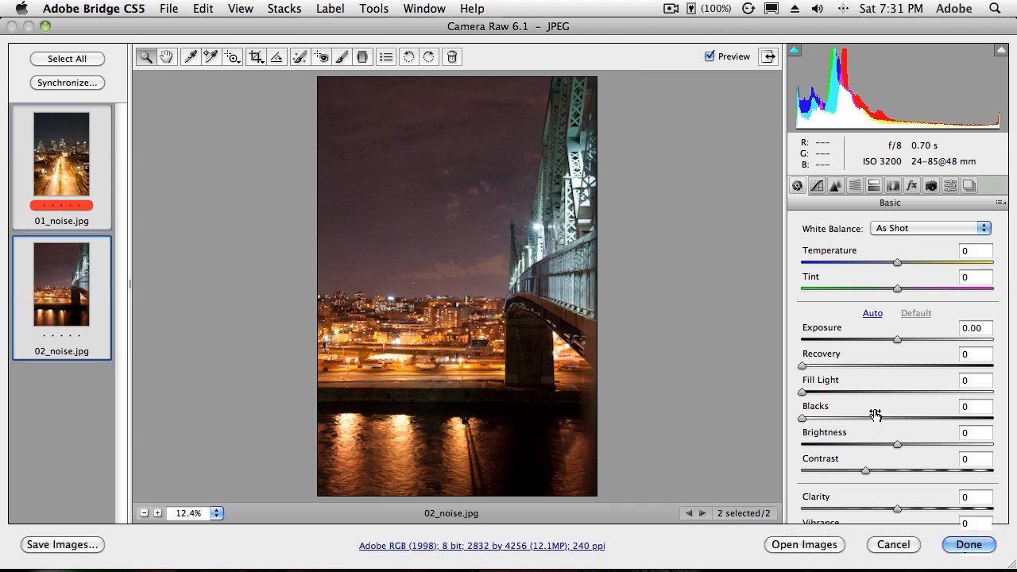
mouse_move(870, 381)
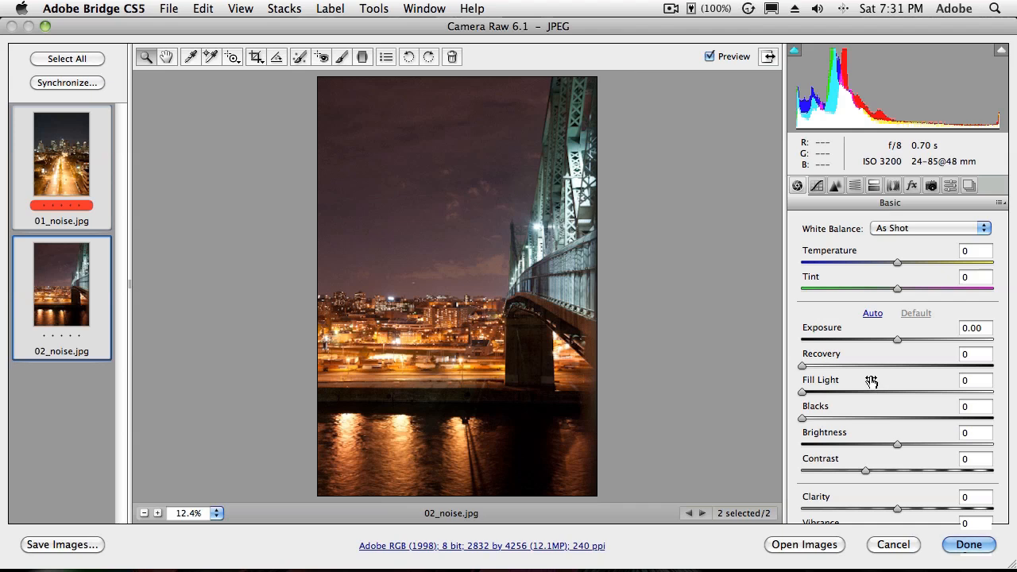
mouse_move(879, 279)
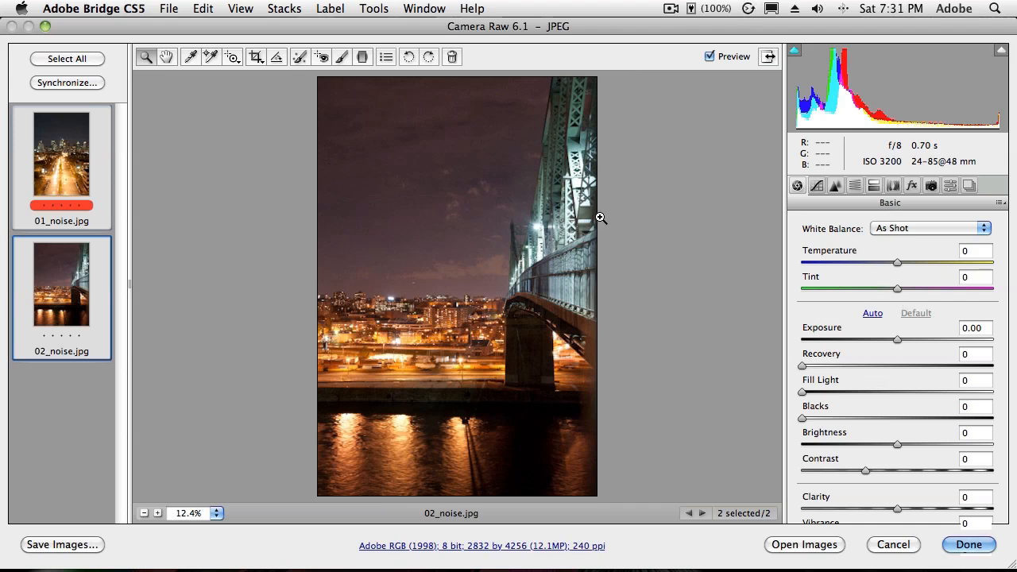
mouse_move(406, 194)
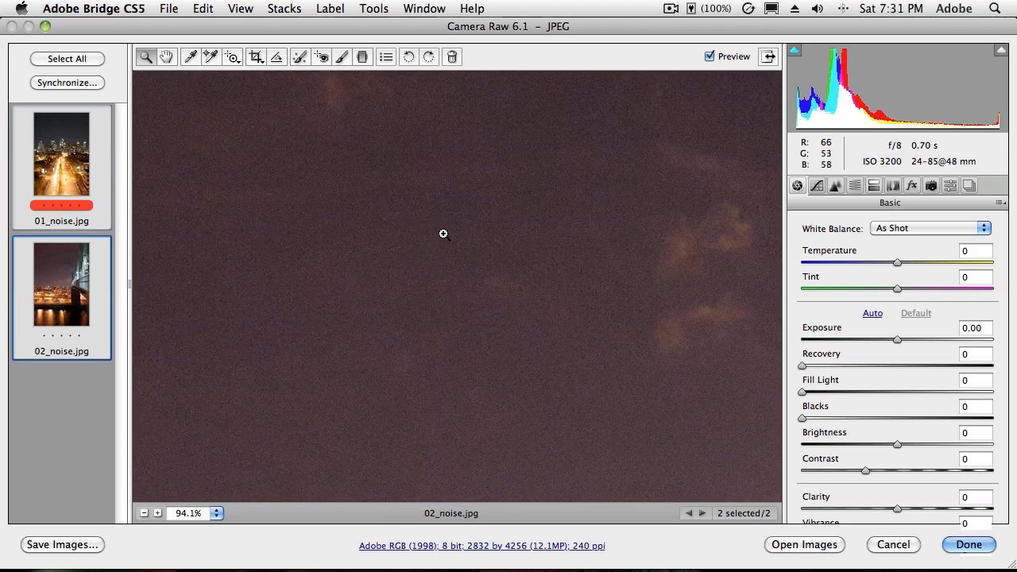
Step: Under Detail noise reduction, set Luminance 55, Luminance Detail 55 and Color 7
click(835, 186)
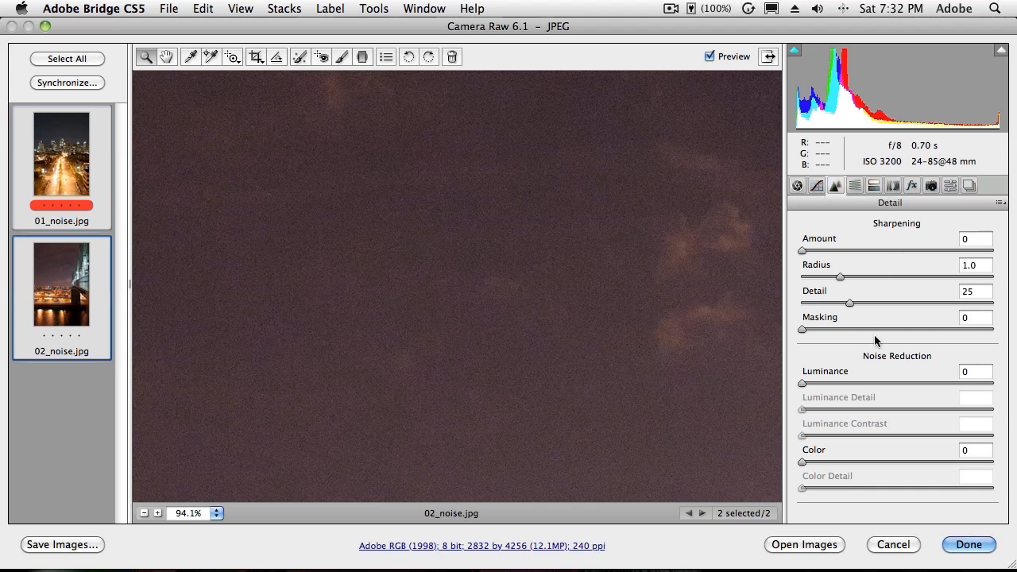
mouse_move(856, 409)
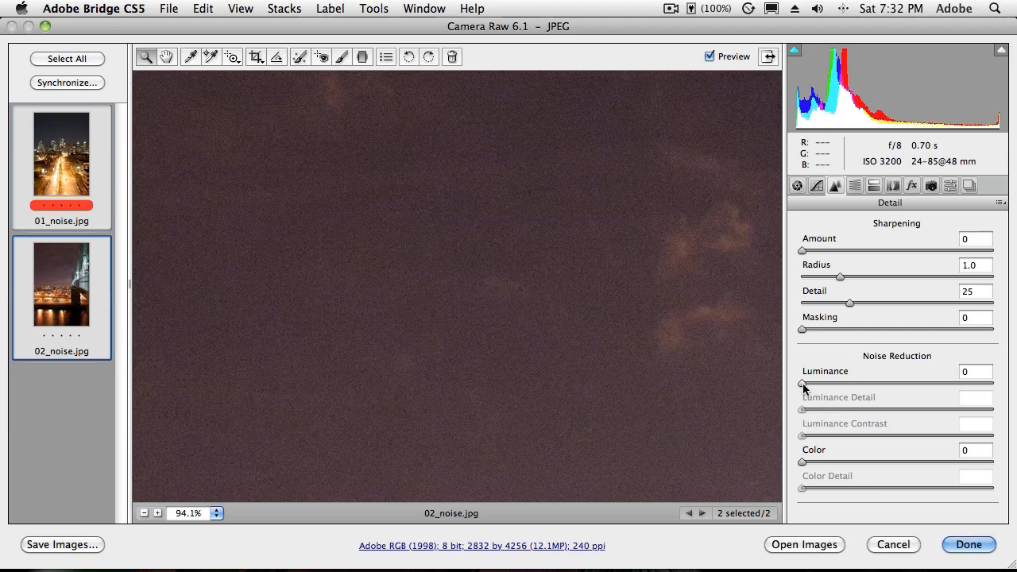
drag(801, 384, 836, 383)
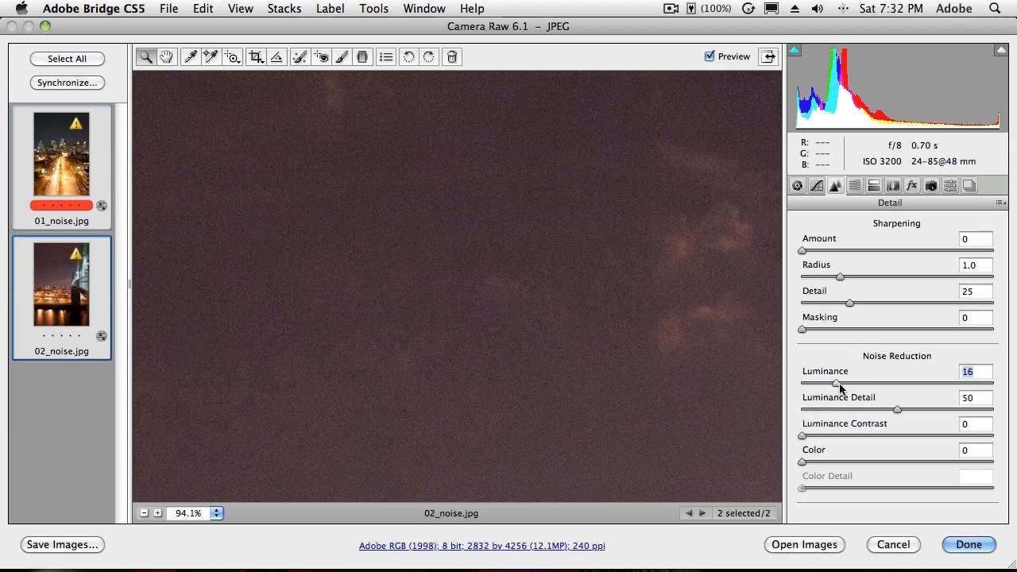
drag(834, 384, 847, 384)
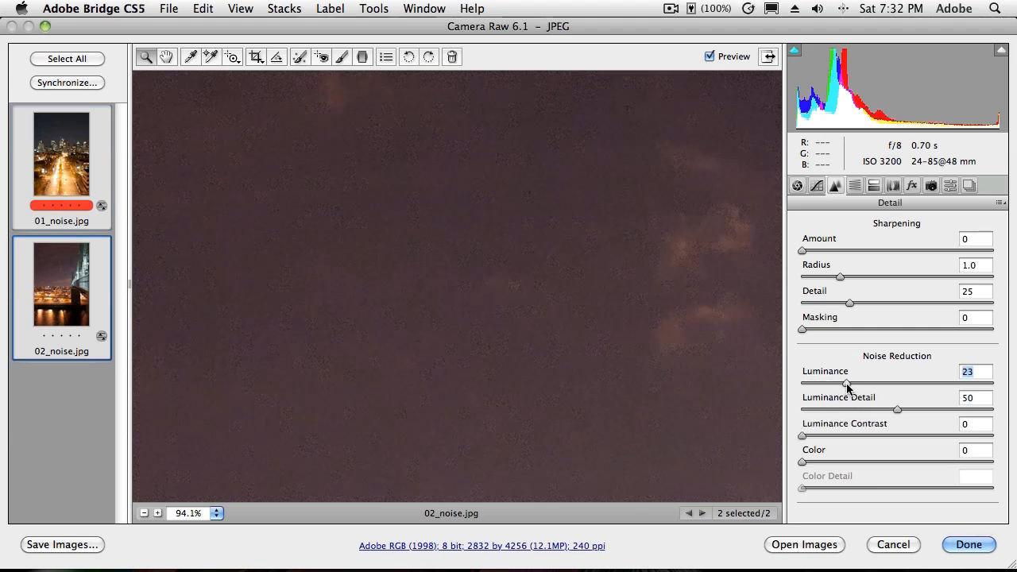
drag(846, 383, 880, 383)
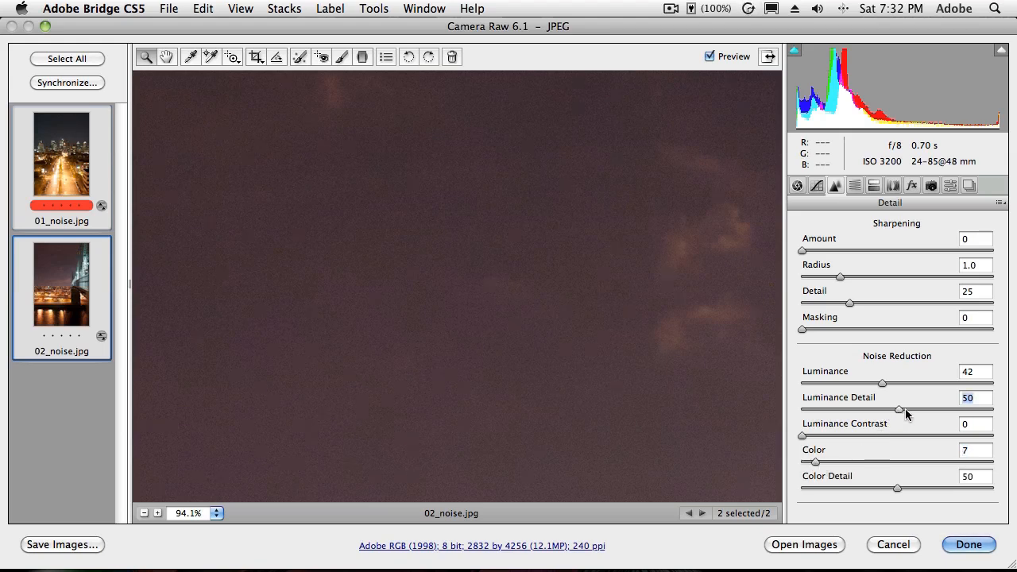
drag(898, 409, 908, 409)
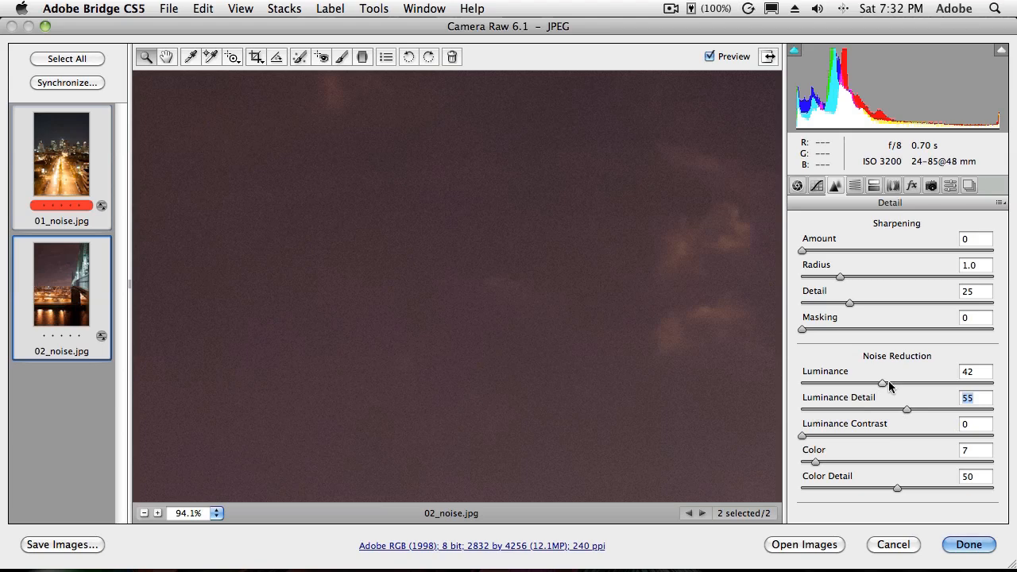
drag(881, 383, 905, 383)
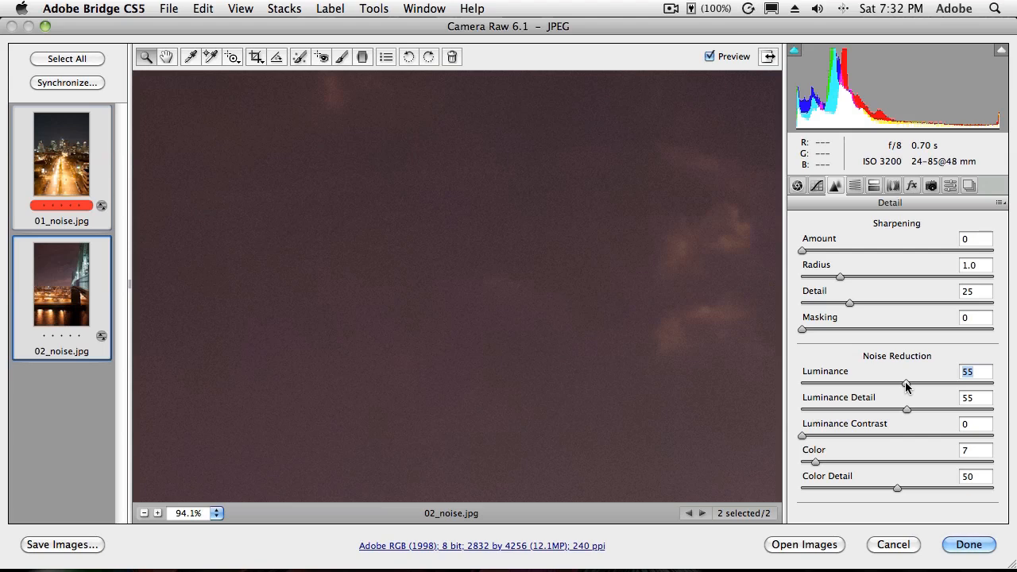
mouse_move(839, 387)
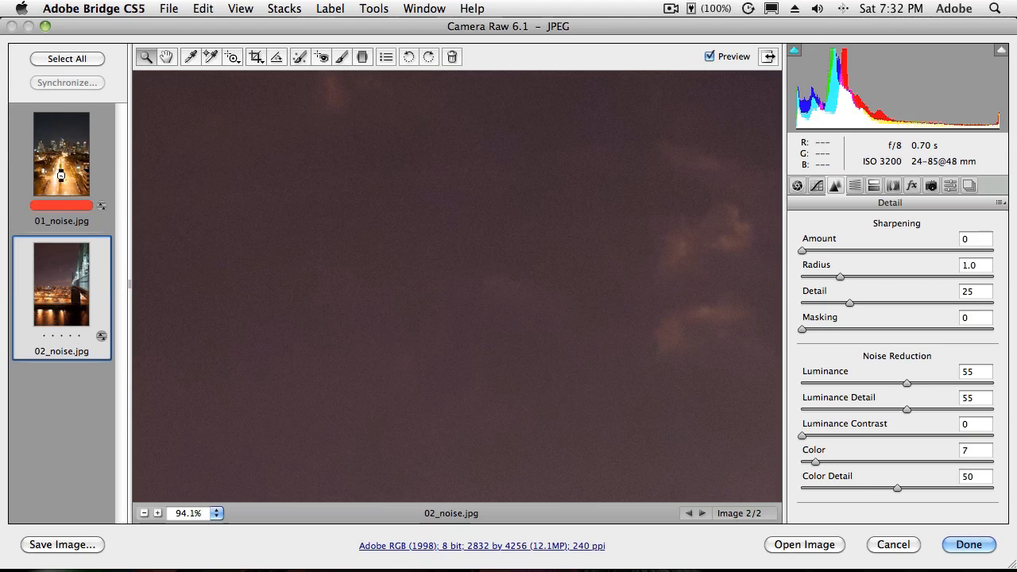
Step: Switch to 01_noise.jpg and compare luminance noise reduction levels before settling on 53
click(61, 159)
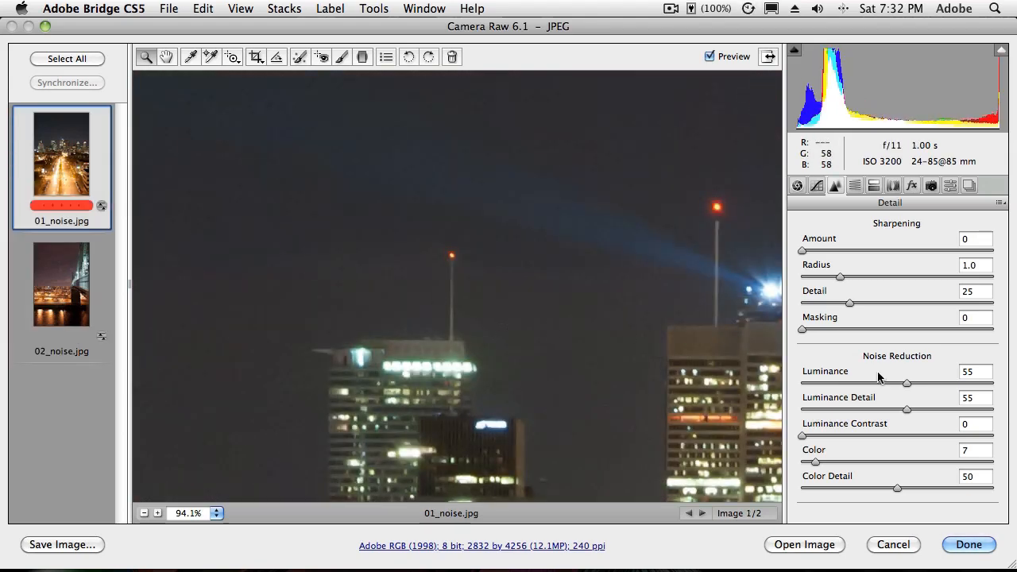
drag(906, 383, 823, 383)
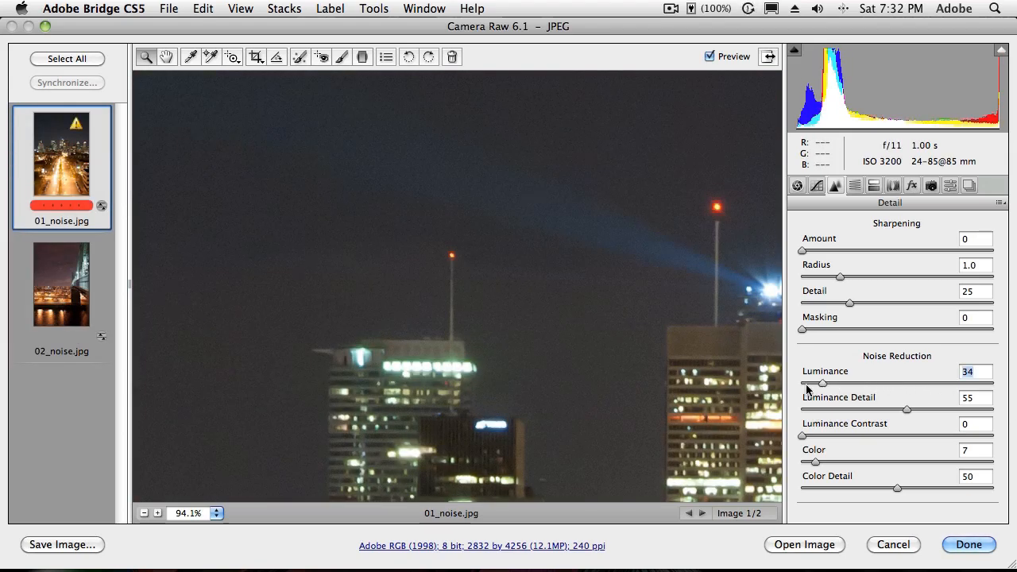
drag(822, 383, 801, 383)
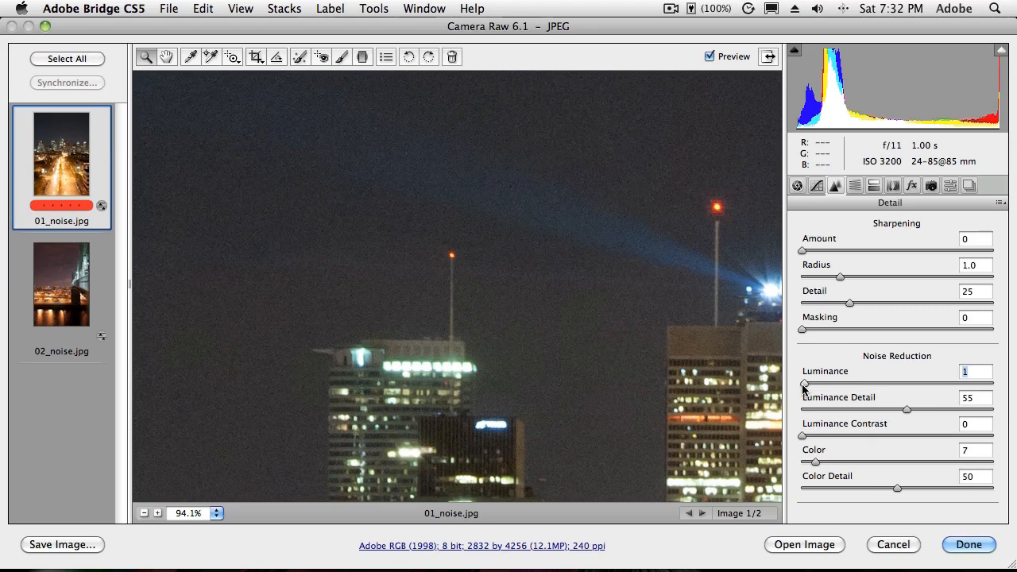
drag(802, 384, 893, 384)
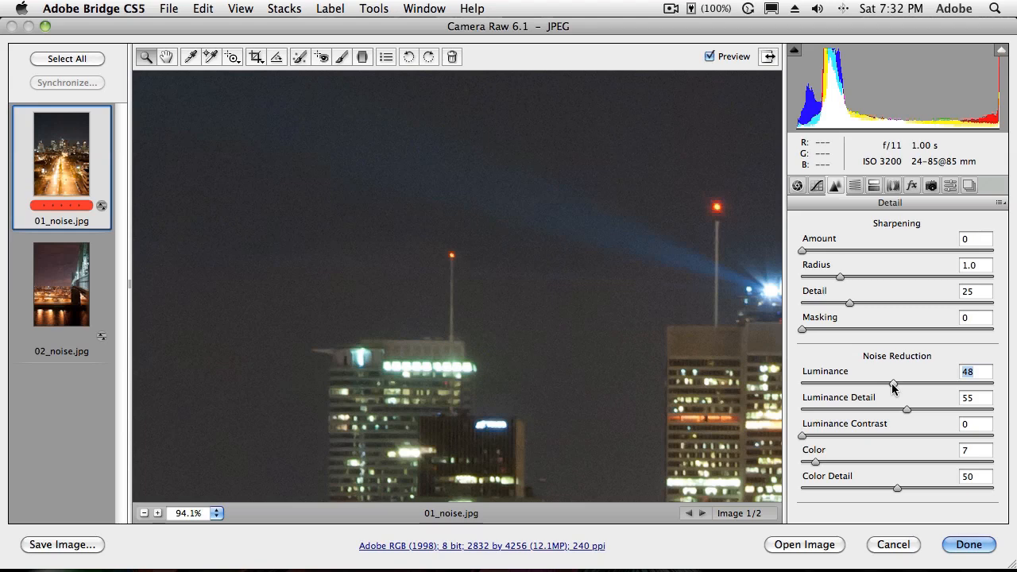
mouse_move(901, 390)
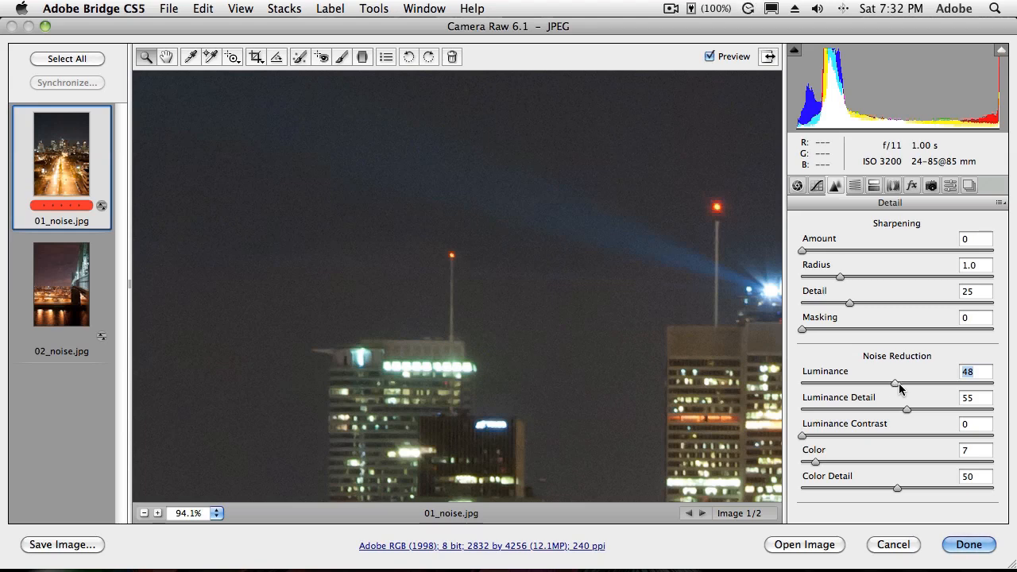
drag(895, 384, 903, 384)
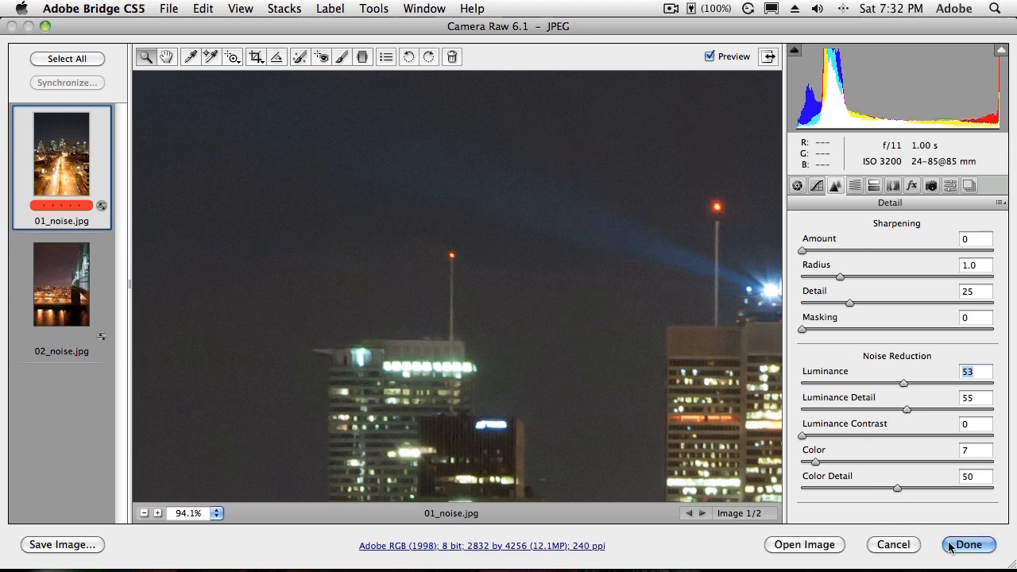
mouse_move(824, 545)
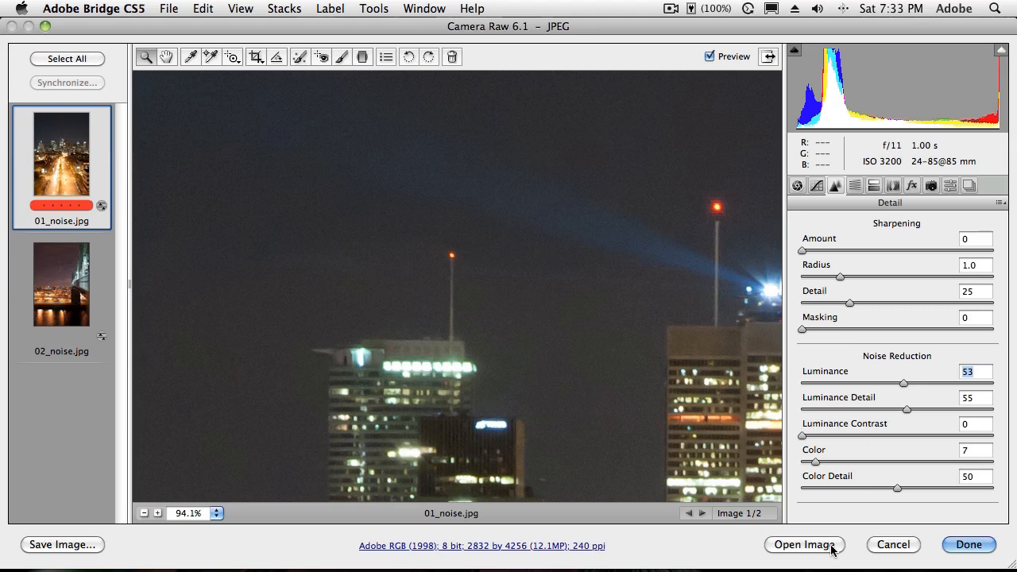
mouse_move(832, 550)
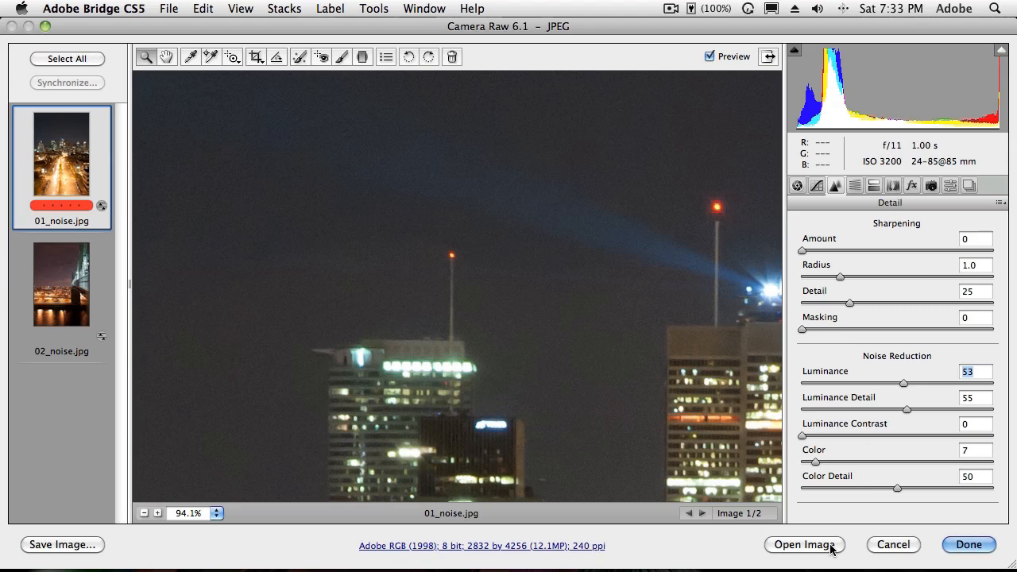